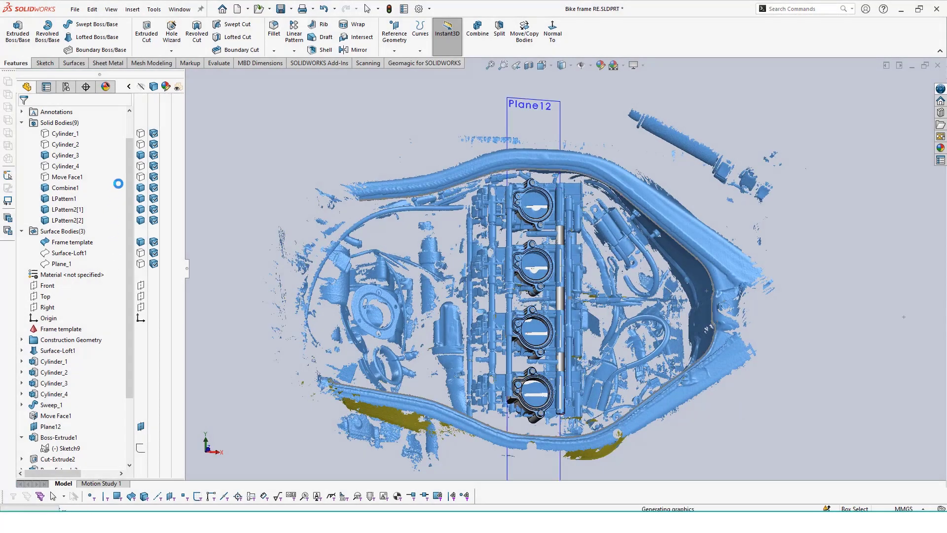
Show the second cylinder and lofted inner-wall surface, hide the Frame template mesh, and start a new part
{"action": "left_click", "coordinate": [65, 165]}
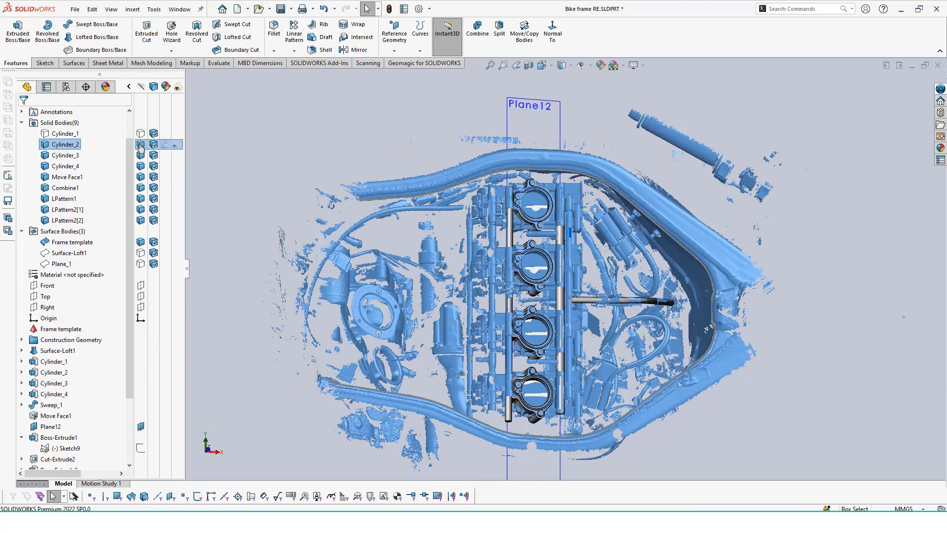
{"action": "left_click", "coordinate": [71, 252]}
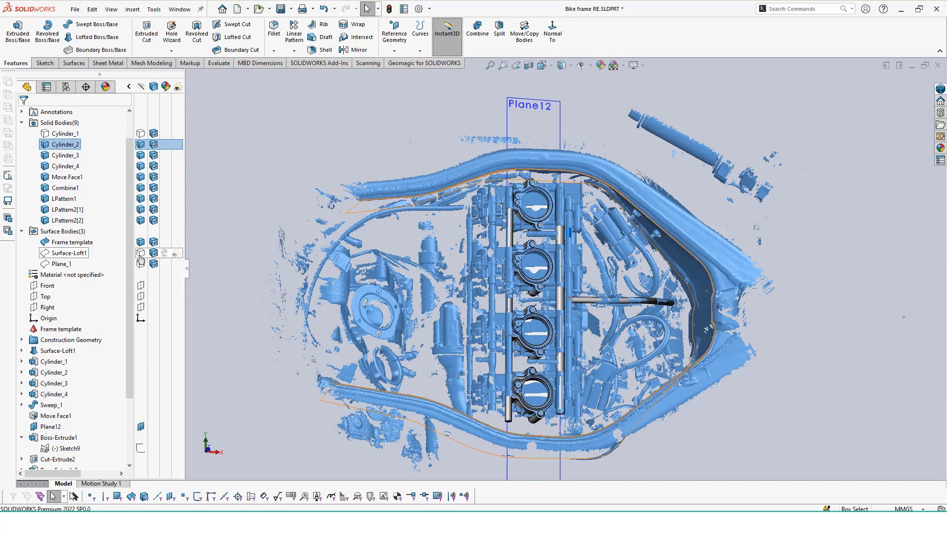
{"action": "left_click", "coordinate": [71, 253]}
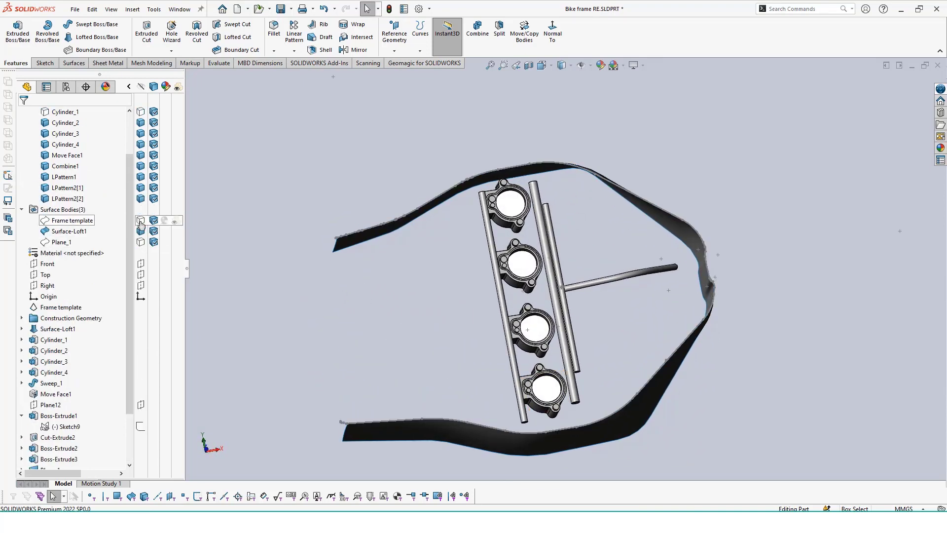
{"action": "left_click", "coordinate": [72, 220]}
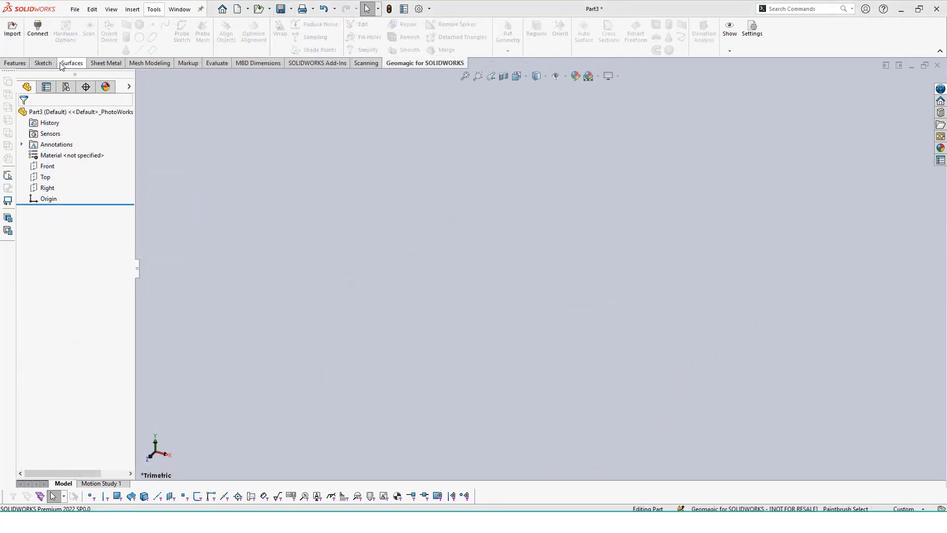
Import Frame template.stl into the new part as a mesh body via Geomagic Import
{"action": "left_click", "coordinate": [11, 30]}
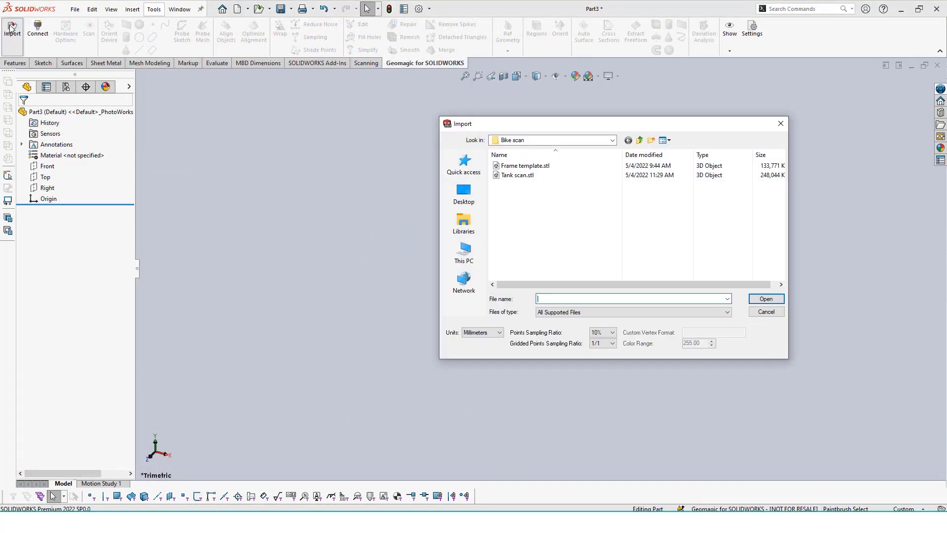
{"action": "left_click", "coordinate": [524, 165]}
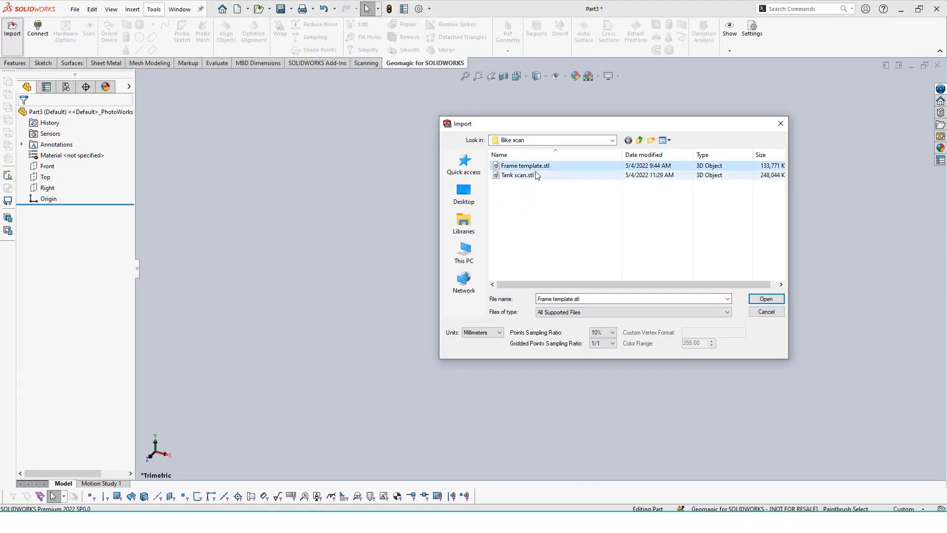
{"action": "left_click", "coordinate": [765, 297]}
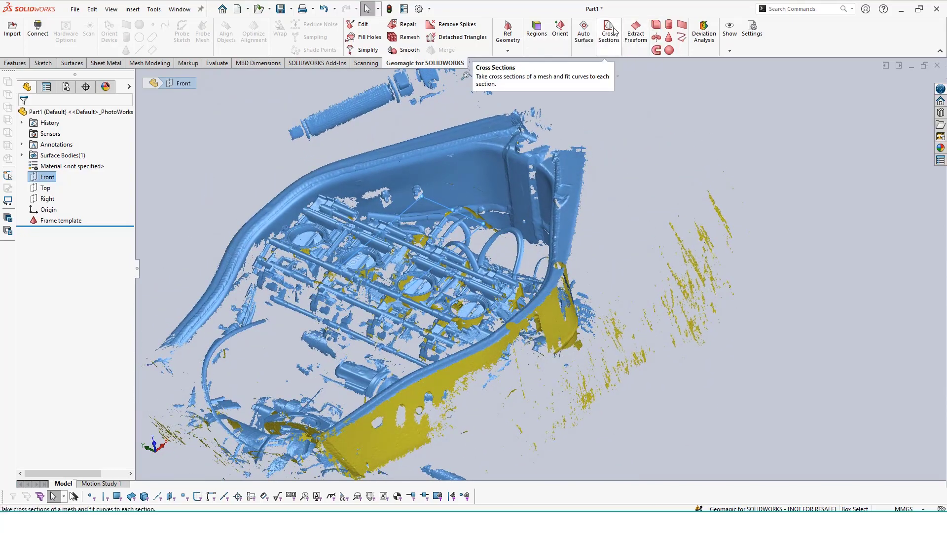
Run Cross Sections on the frame mesh parallel to the Front plane at a 10 mm offset
{"action": "left_click", "coordinate": [609, 34]}
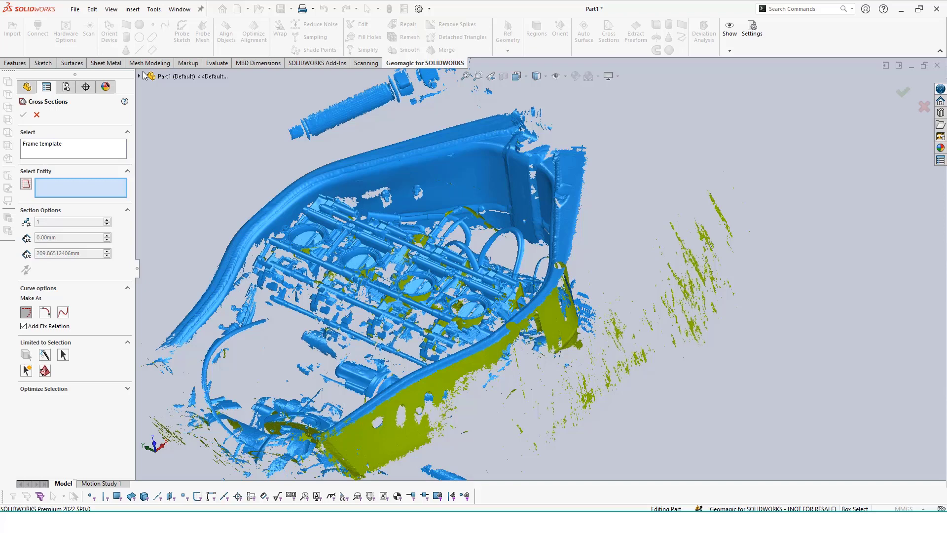
{"action": "left_click", "coordinate": [138, 76]}
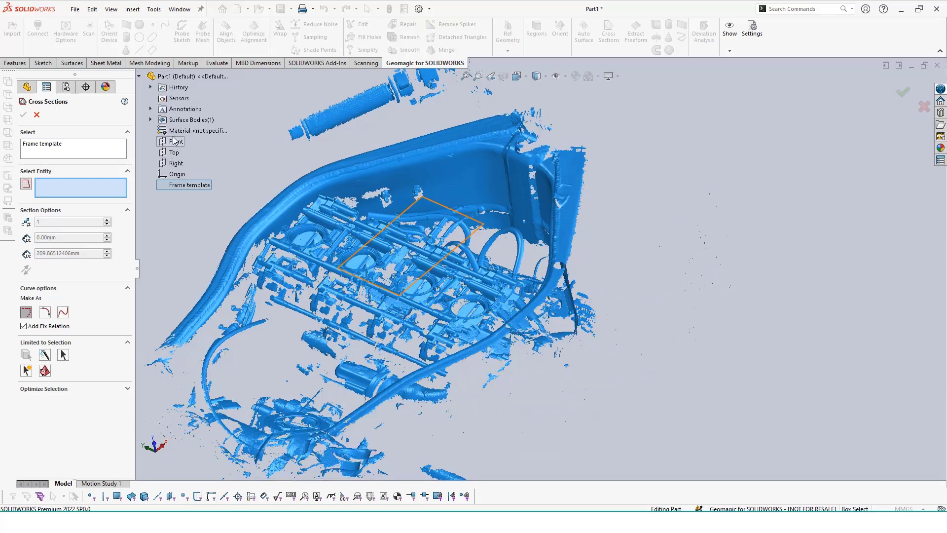
{"action": "left_click", "coordinate": [177, 141]}
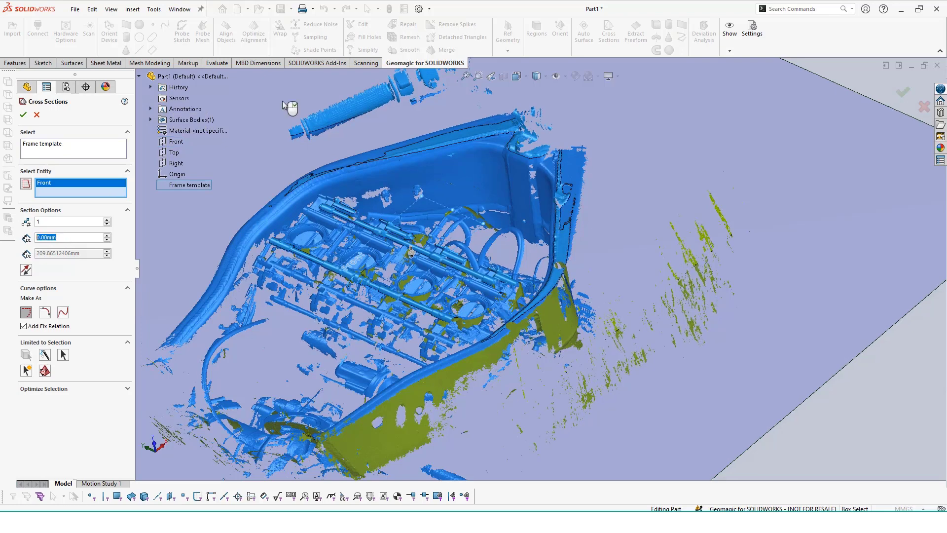
{"action": "type", "text": "10"}
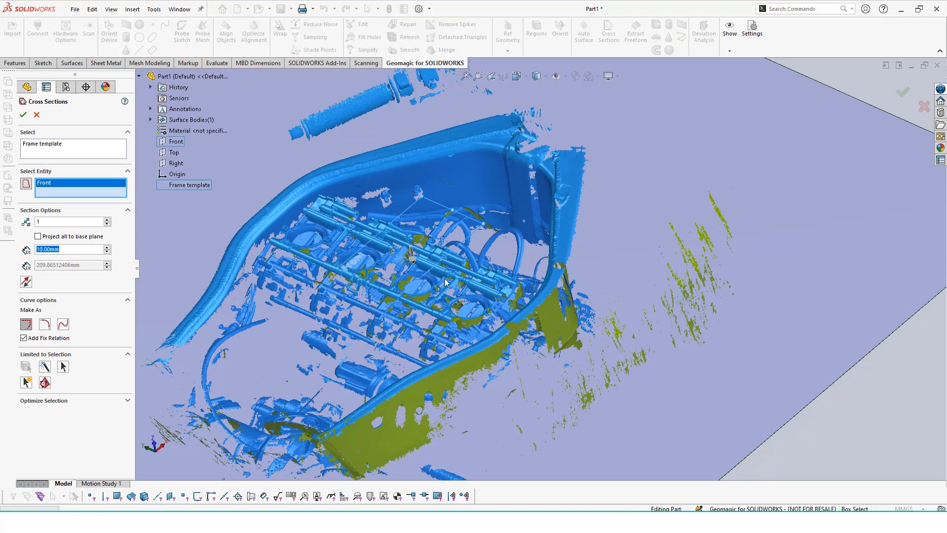
{"action": "mouse_move", "coordinate": [457, 170]}
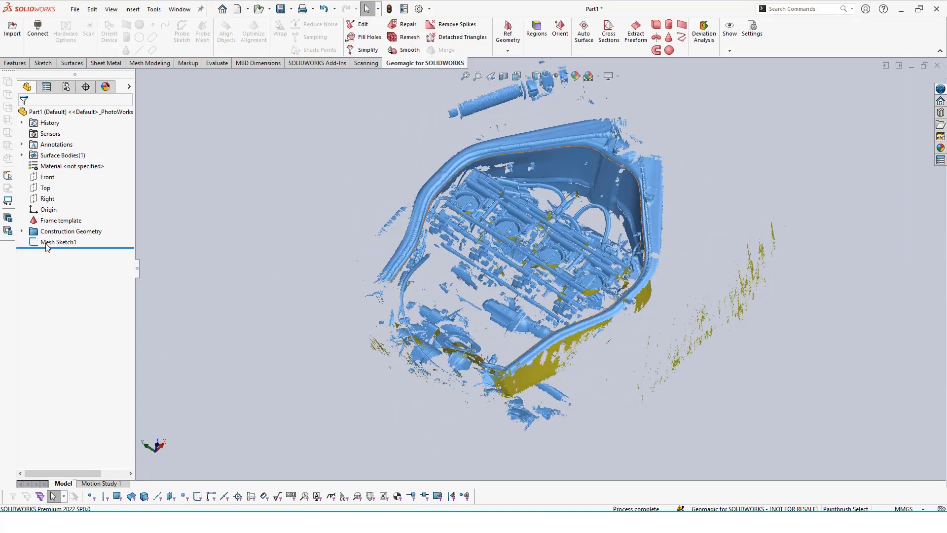
Cut two more Front-plane sections at 50 mm and 60 mm, creating Mesh Sketch2 and Mesh Sketch3
{"action": "left_click", "coordinate": [61, 220]}
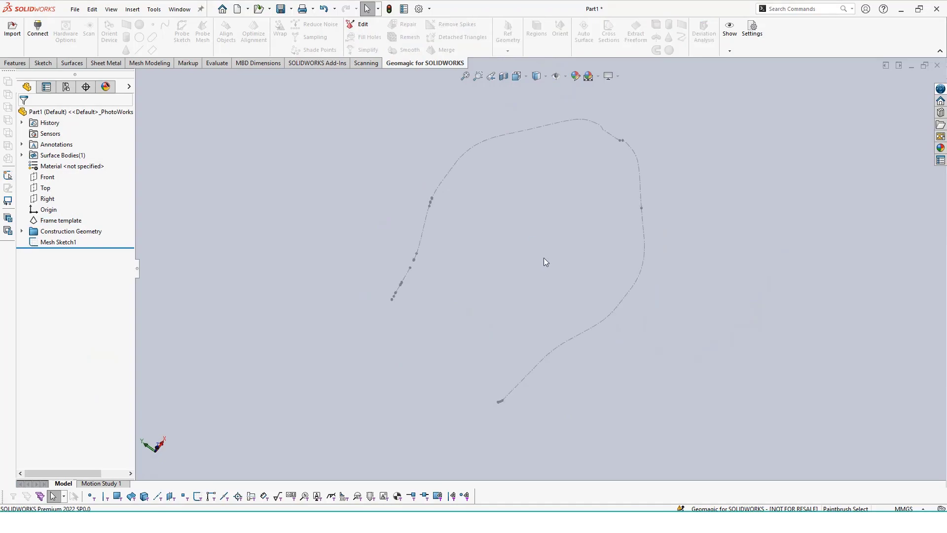
{"action": "left_click", "coordinate": [607, 32]}
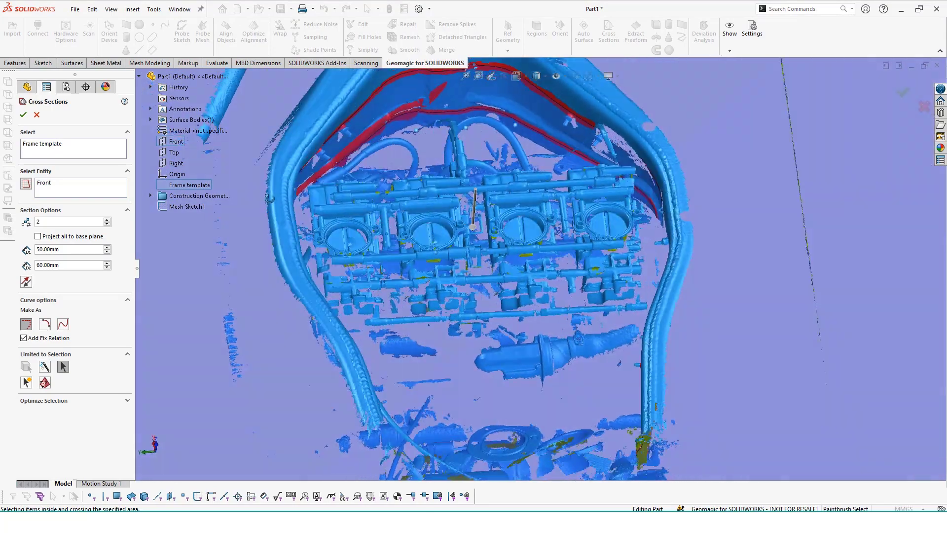
{"action": "left_click", "coordinate": [23, 114]}
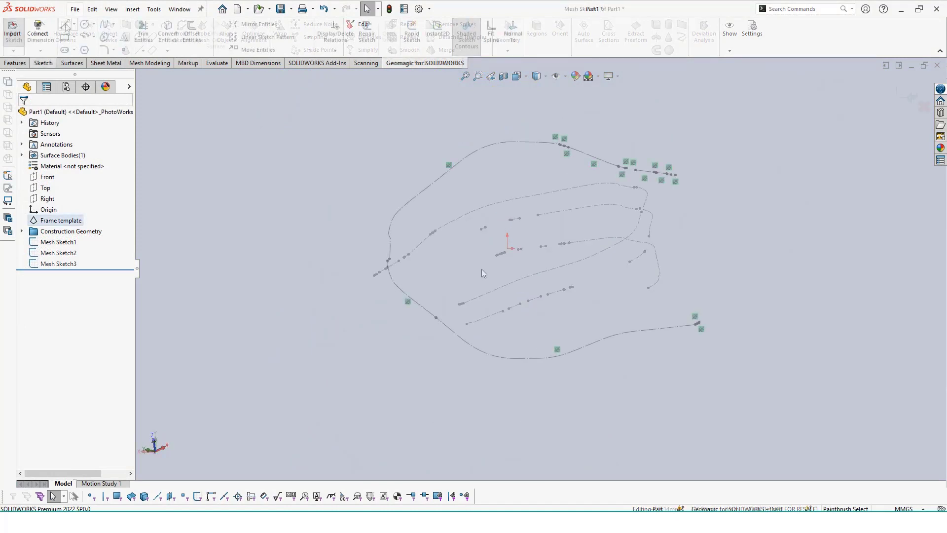
Trace the Mesh Sketch1 section curve with 3-point arcs
{"action": "left_click", "coordinate": [92, 37]}
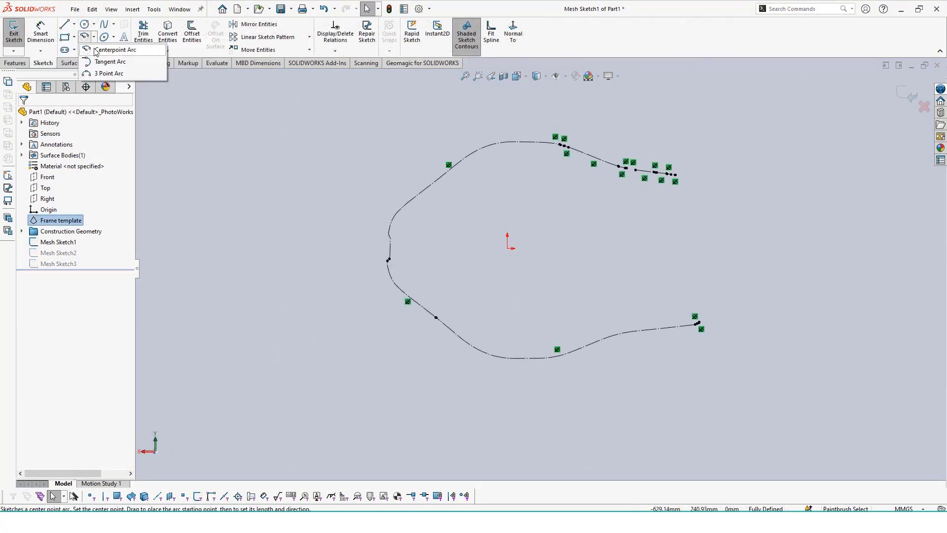
{"action": "left_click", "coordinate": [117, 49]}
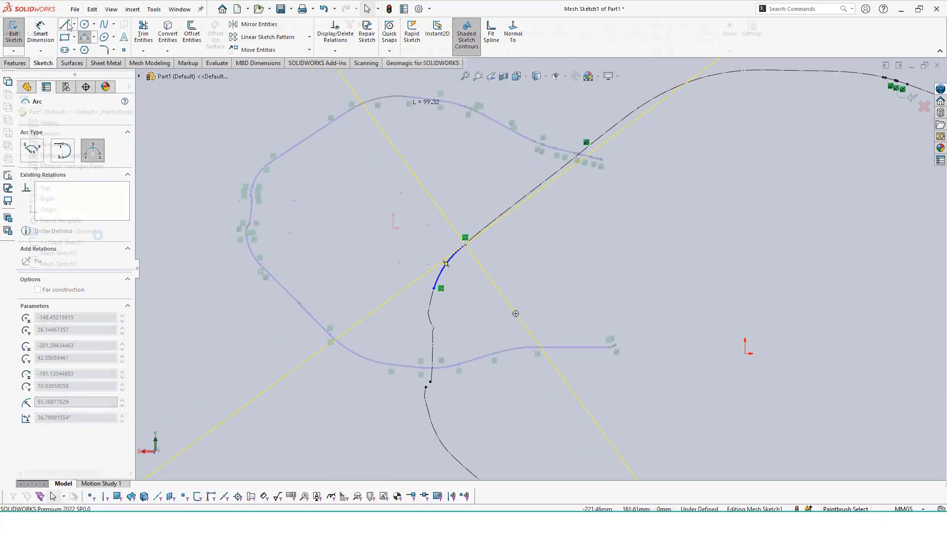
{"action": "left_click", "coordinate": [13, 29]}
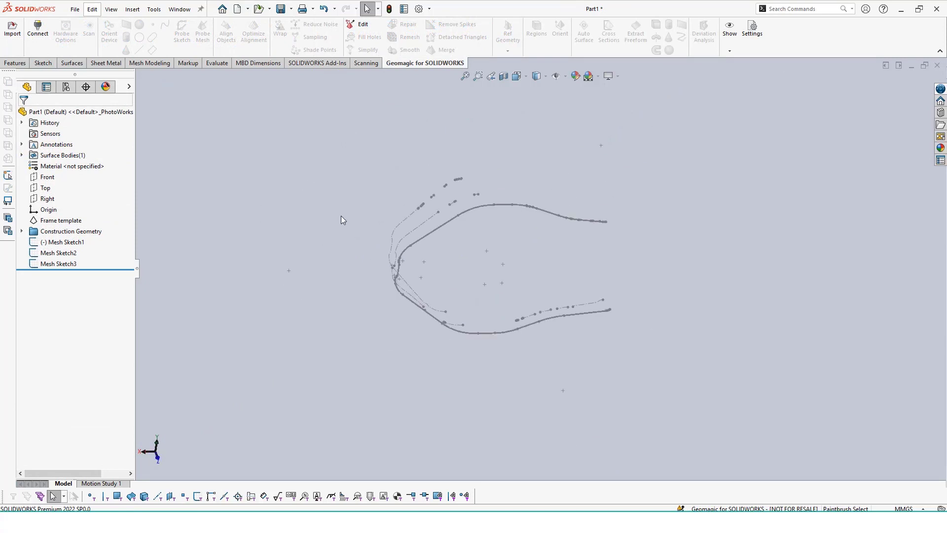
Convert the traced curves from Mesh Sketch1 into Mesh Sketch2 and add a line along the inner frame wall
{"action": "left_click", "coordinate": [59, 252]}
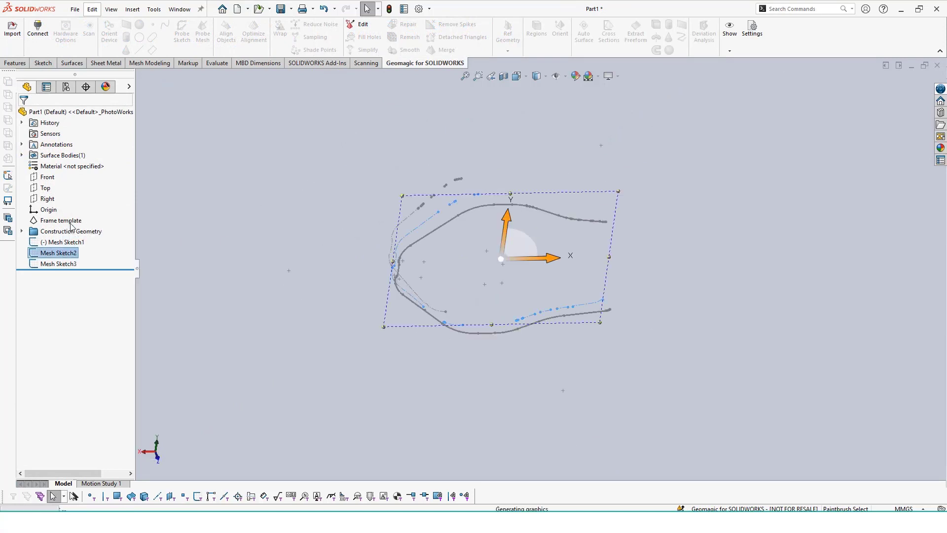
{"action": "double_click", "coordinate": [59, 252]}
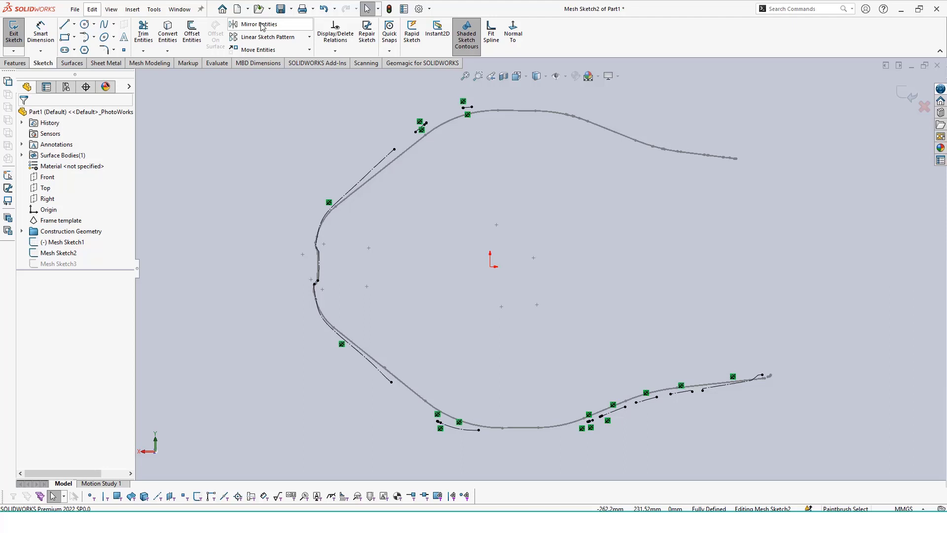
{"action": "left_click", "coordinate": [168, 31]}
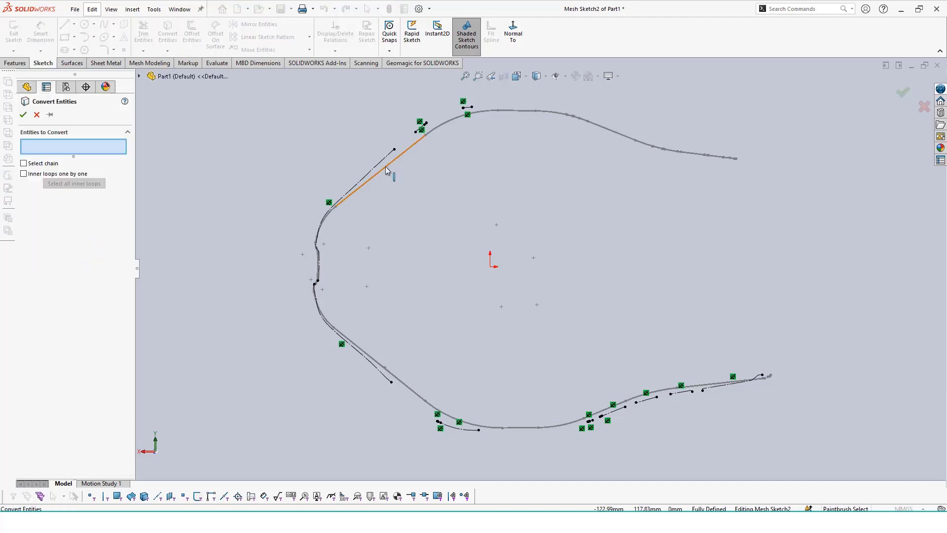
{"action": "left_click", "coordinate": [568, 120]}
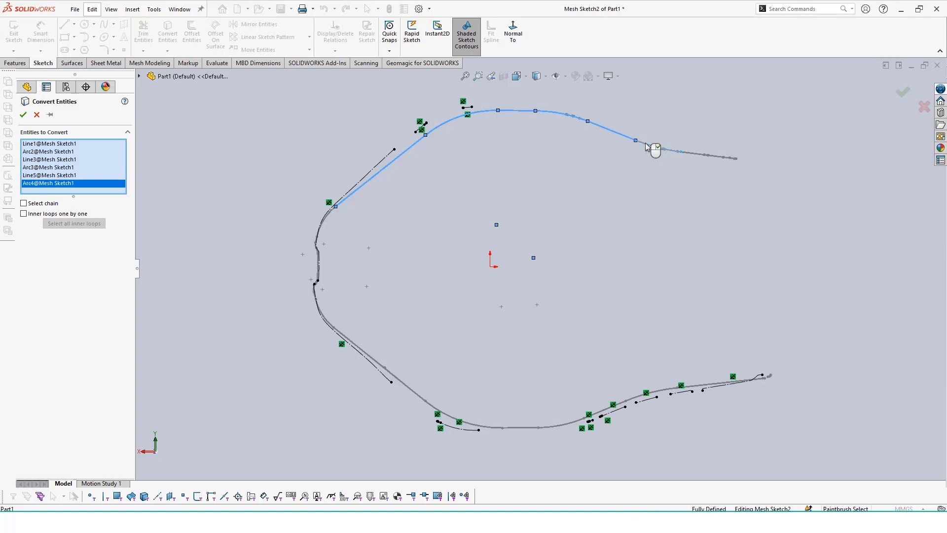
{"action": "right_click", "coordinate": [646, 147]}
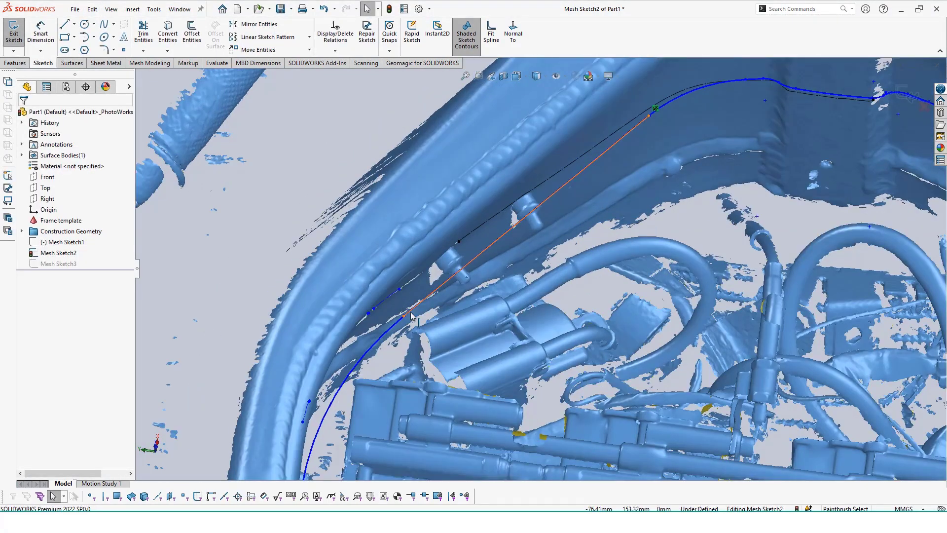
{"action": "left_click", "coordinate": [404, 314]}
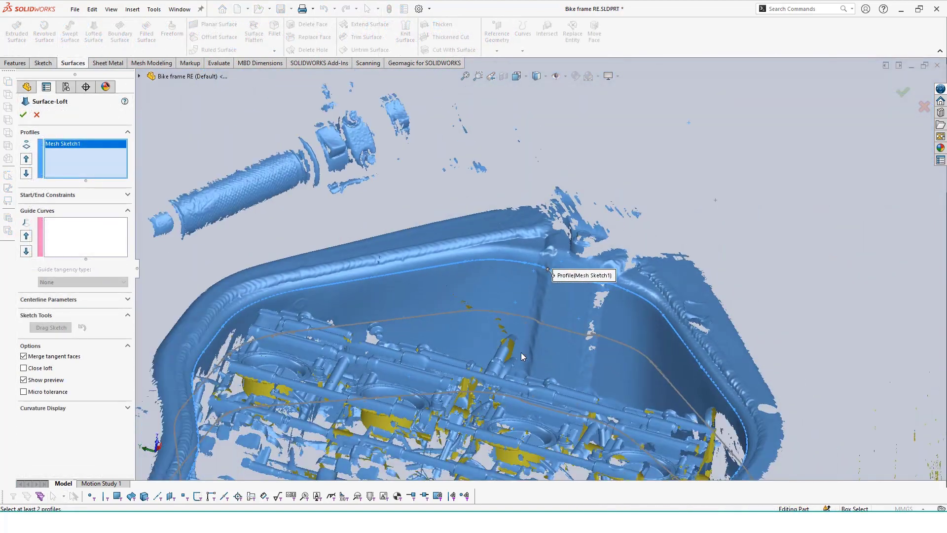
{"action": "scroll", "scroll_direction": "up", "scroll_amount": 3}
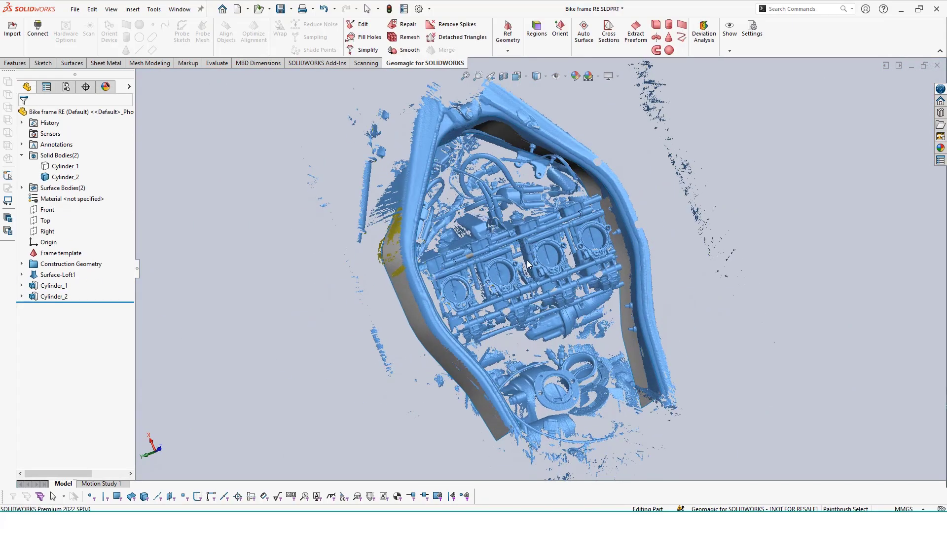
Extract Cylinder_3 and Cylinder_4 along the throttle-body rails and hide the scan mesh
{"action": "scroll", "scroll_direction": "up", "scroll_amount": 3}
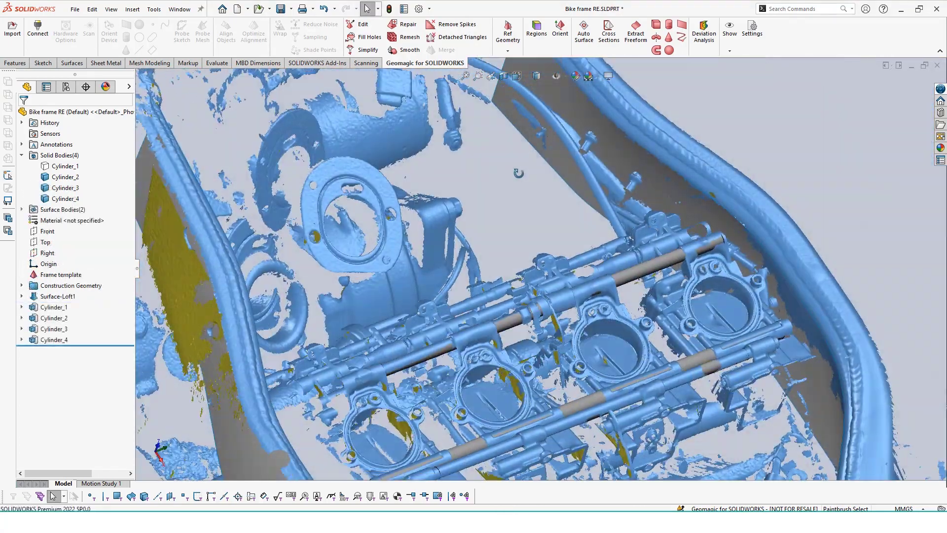
{"action": "right_click", "coordinate": [60, 274]}
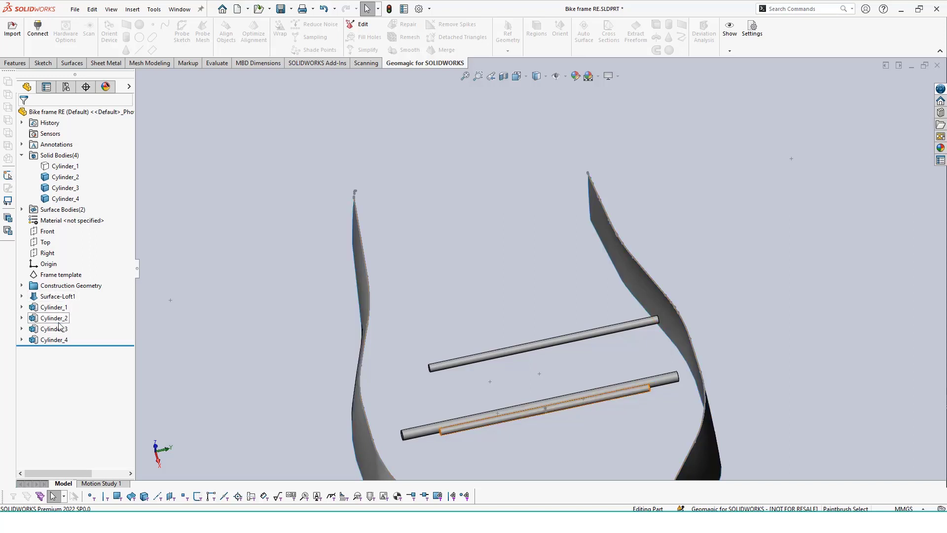
Edit the Cylinder_4 feature and begin an Extract Sweep along the curved cable region
{"action": "right_click", "coordinate": [54, 339]}
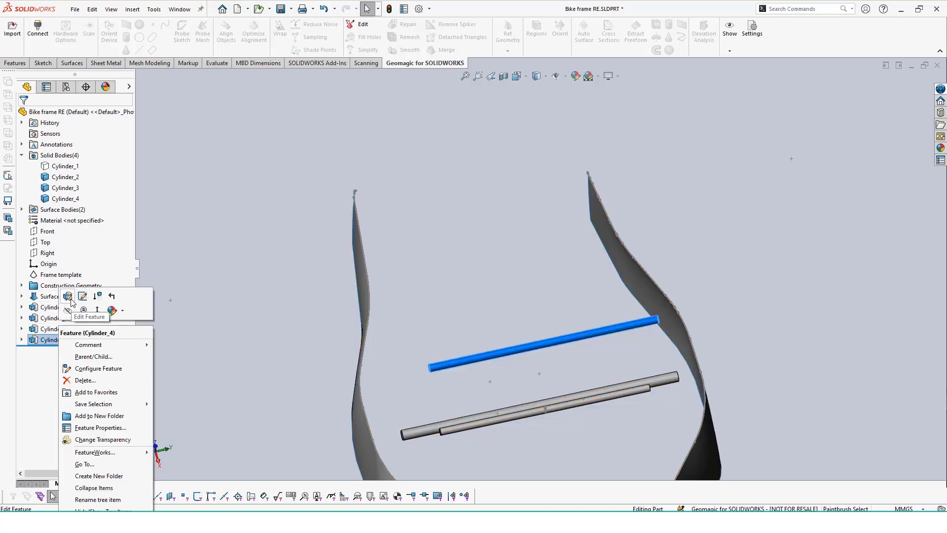
{"action": "left_click", "coordinate": [90, 302]}
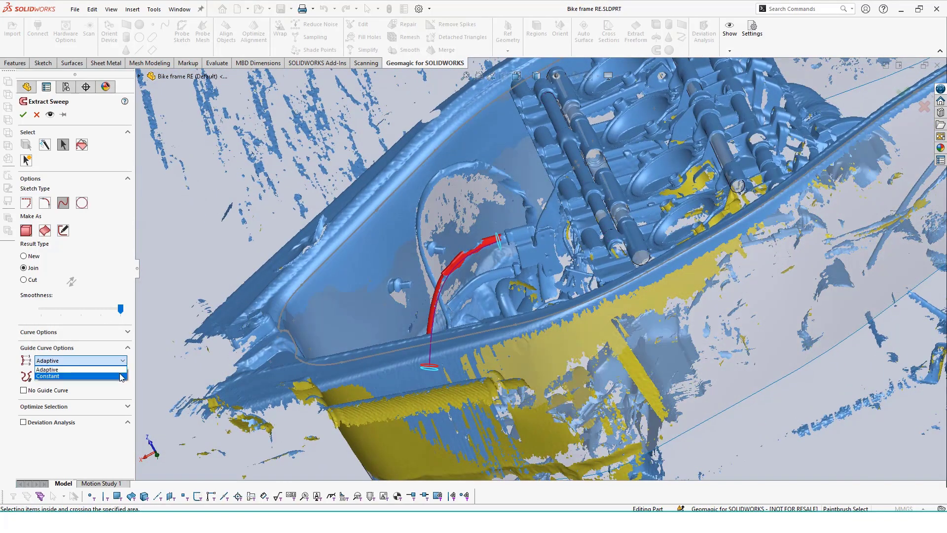
Create Sweep_1 with a constant profile along the cable and edit its 8 mm circular profile sketch
{"action": "left_click", "coordinate": [47, 376]}
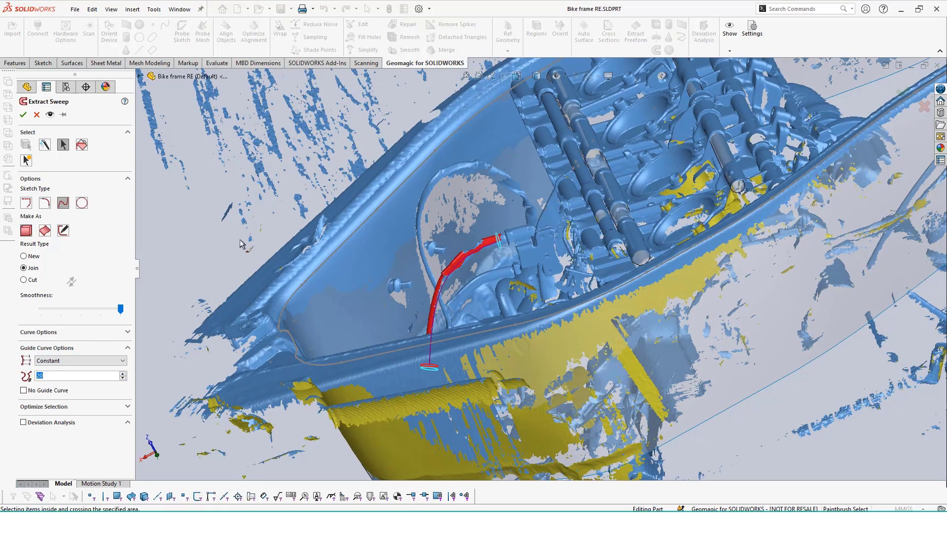
{"action": "left_click", "coordinate": [22, 114]}
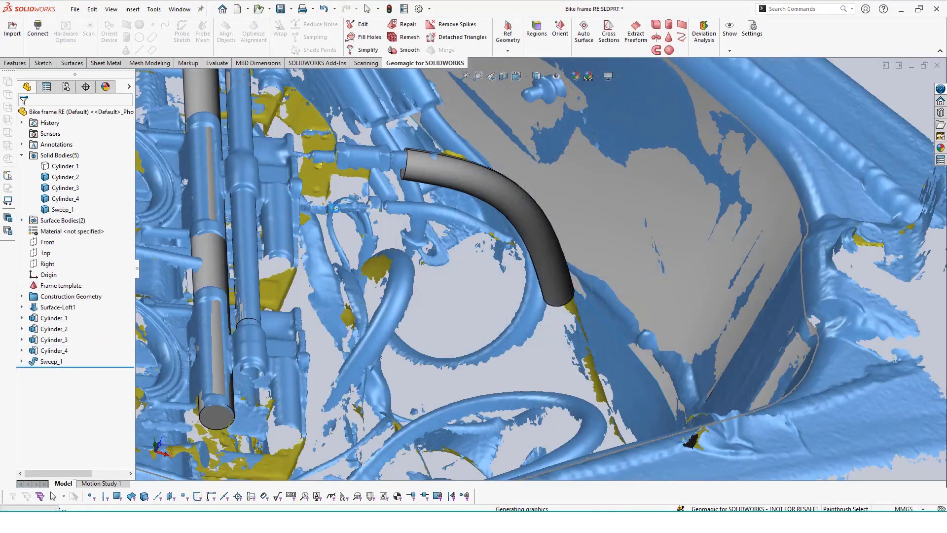
{"action": "right_click", "coordinate": [53, 373]}
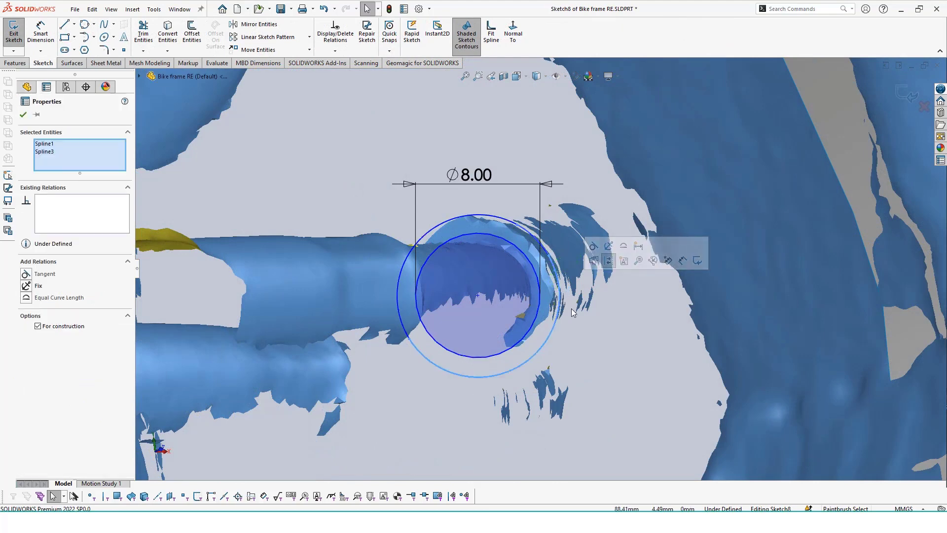
Exit the profile sketch so Sweep_1 rebuilds, then hide the scan mesh to leave surface, tubes and cable
{"action": "left_click", "coordinate": [22, 114]}
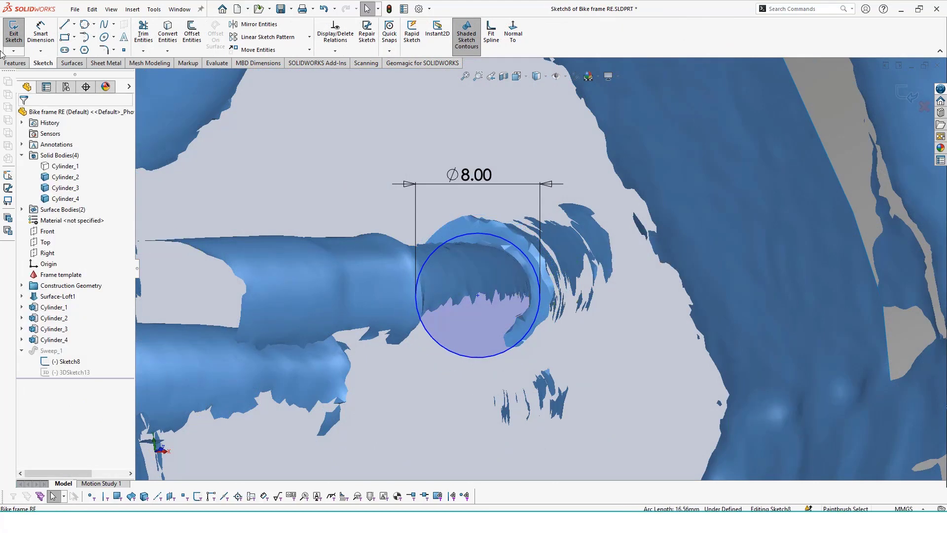
{"action": "left_click", "coordinate": [13, 31]}
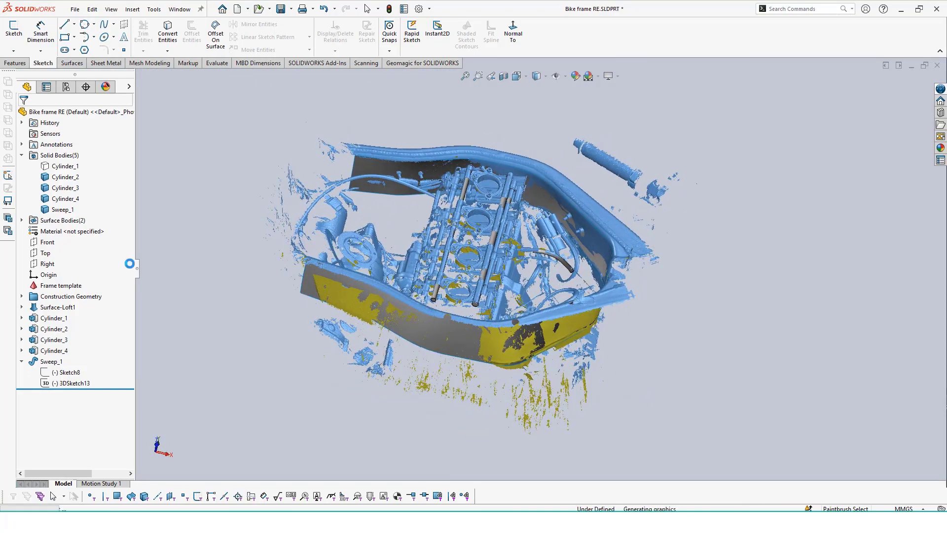
{"action": "right_click", "coordinate": [57, 285]}
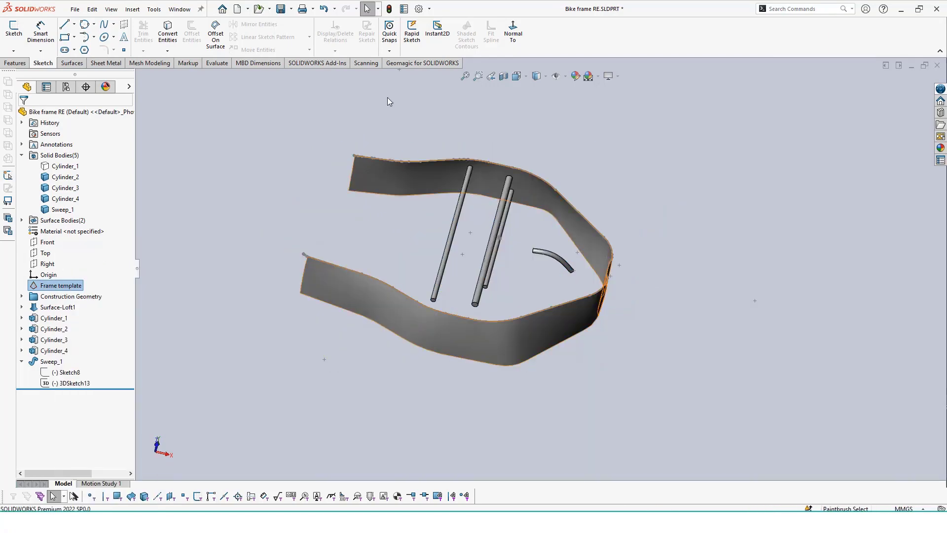
{"action": "left_click", "coordinate": [14, 63]}
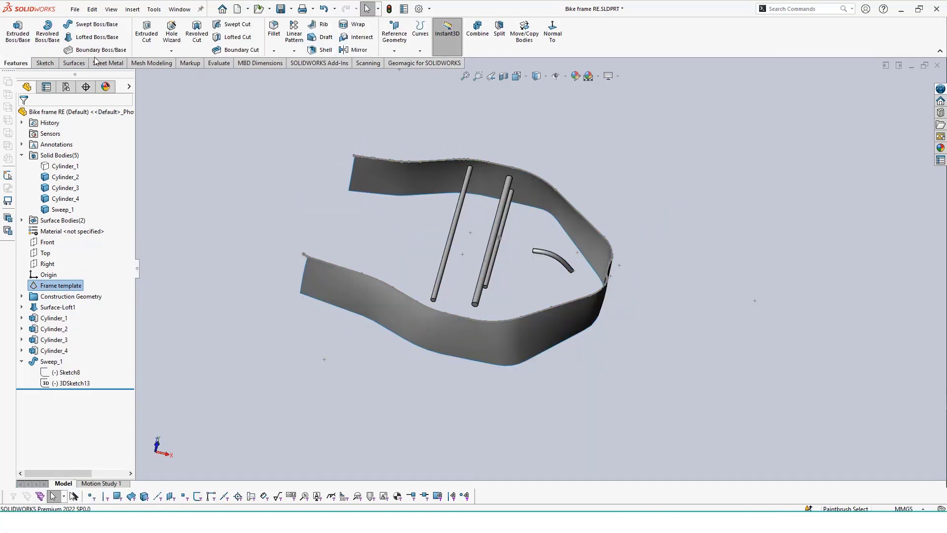
{"action": "left_click", "coordinate": [72, 63]}
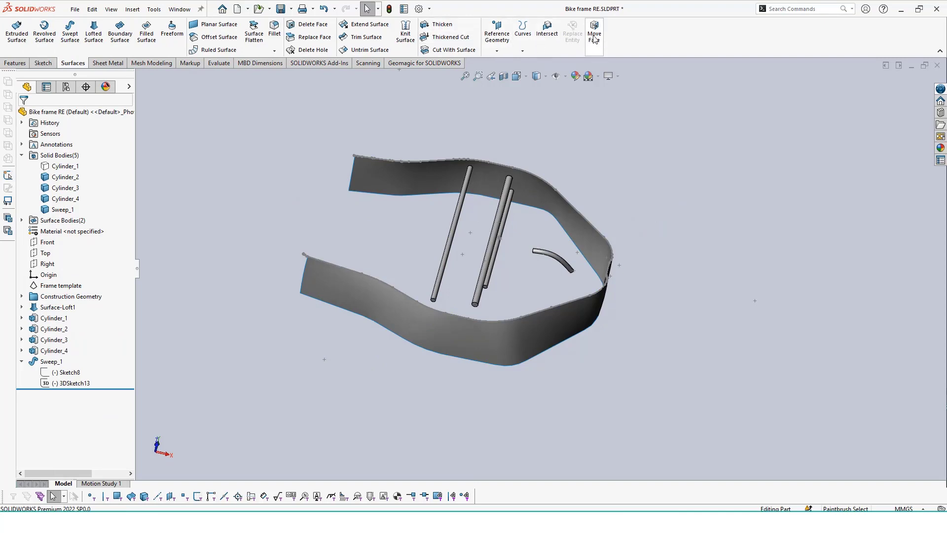
Offset both Sweep_1 cable end faces by 10 mm with Move Face and show the scan again
{"action": "left_click", "coordinate": [593, 31]}
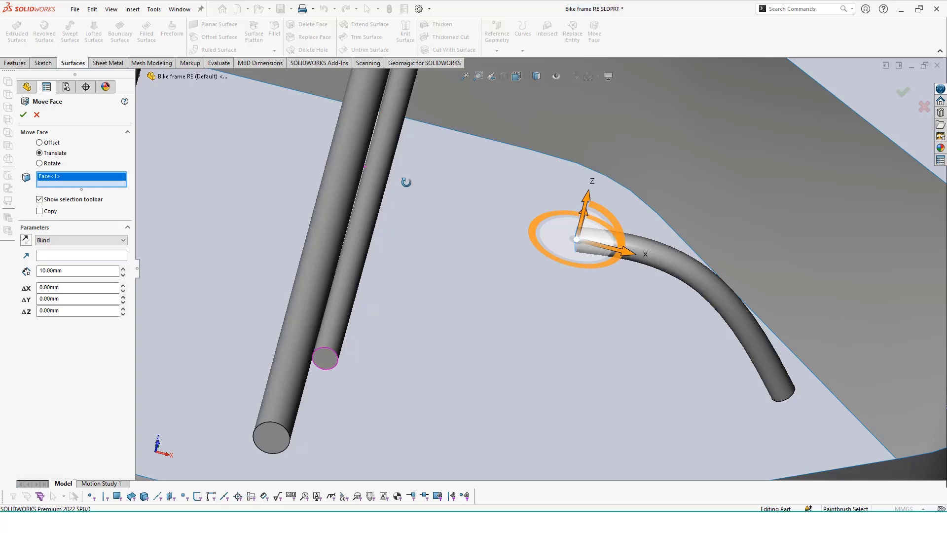
{"action": "left_click", "coordinate": [39, 142]}
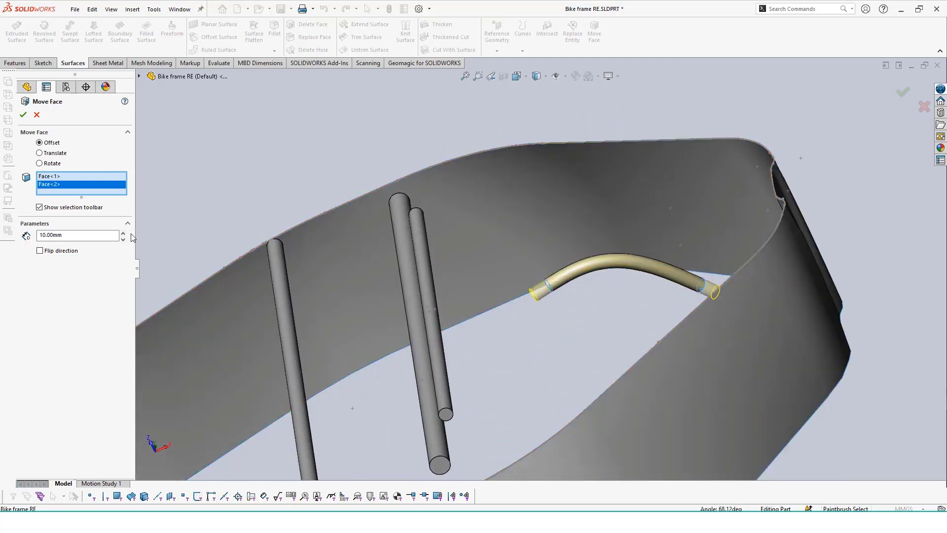
{"action": "left_click", "coordinate": [22, 114]}
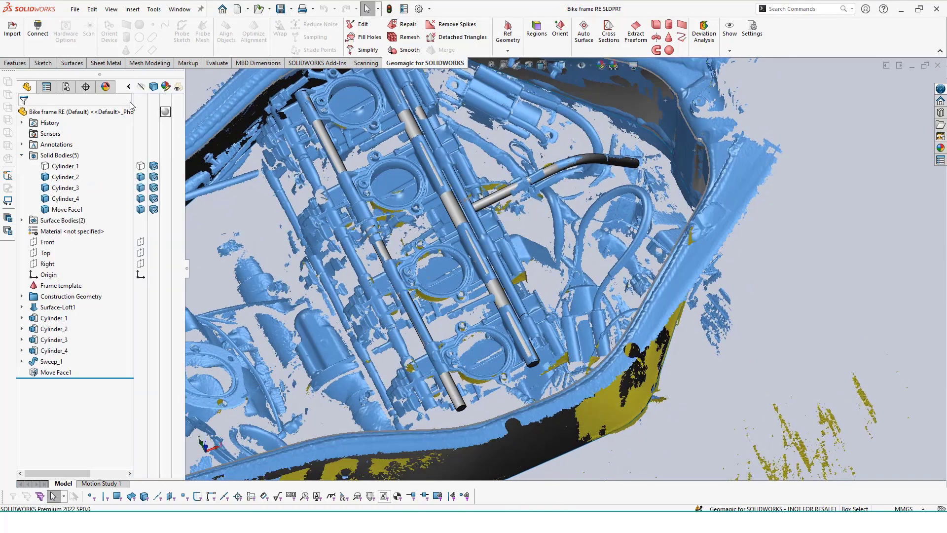
Extract reference plane Plane12 from the throttle-body flange via Geomagic Ref Geometry
{"action": "left_click", "coordinate": [65, 198]}
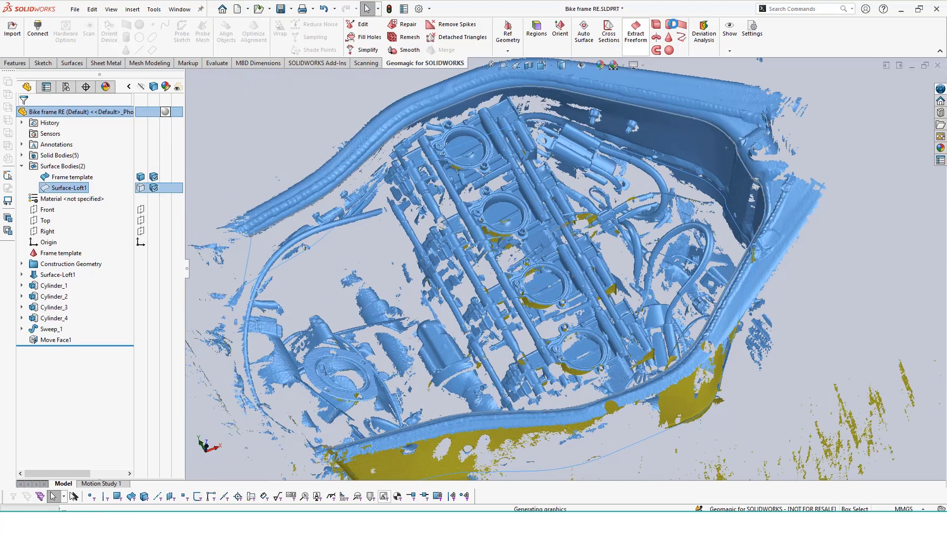
{"action": "left_click", "coordinate": [60, 253]}
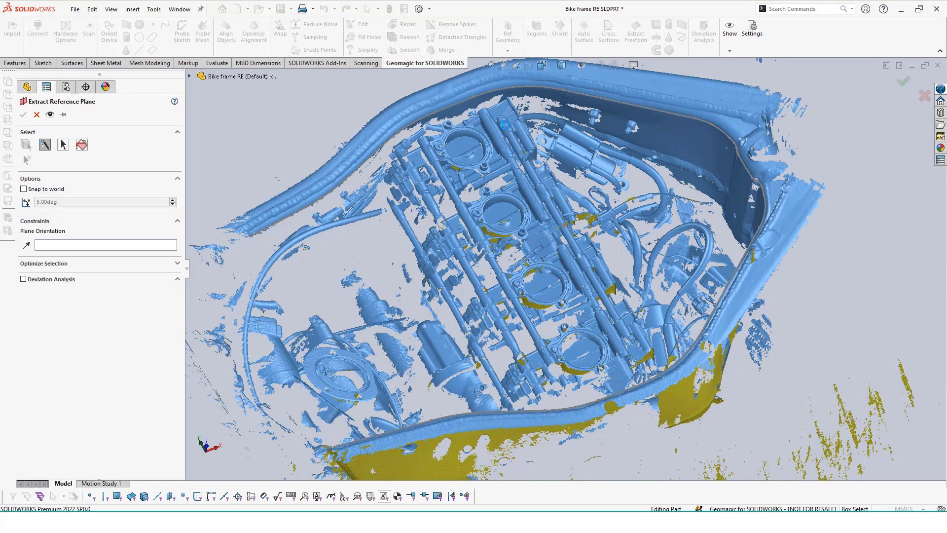
{"action": "scroll", "scroll_direction": "up", "scroll_amount": 3}
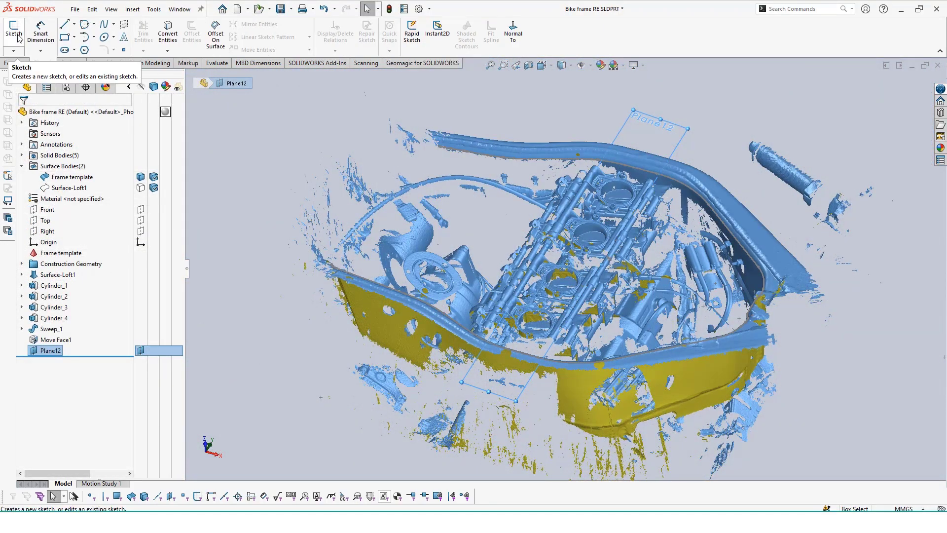
Trace Sketch9 on Plane12: flange outline, bolt-hole circles and R3/R5 fillets over the scan
{"action": "left_click", "coordinate": [12, 30]}
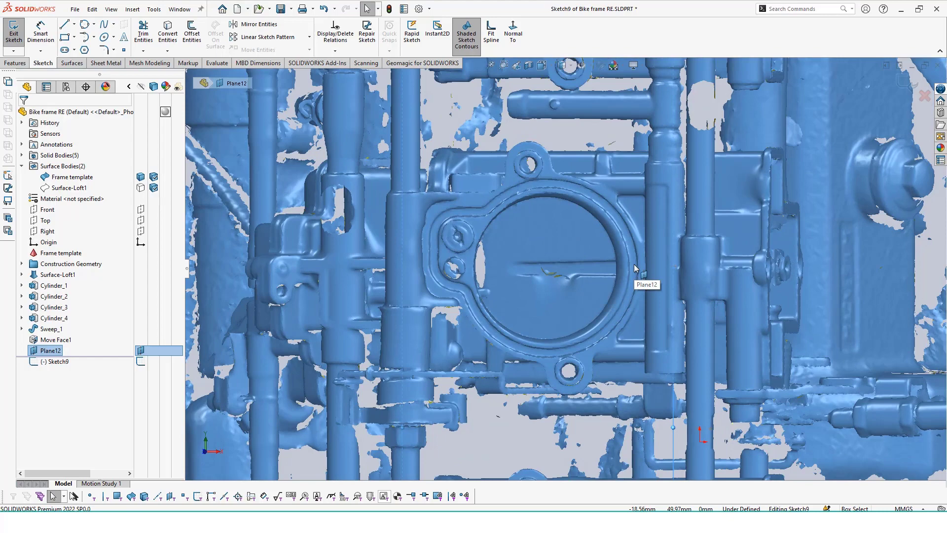
{"action": "left_click", "coordinate": [83, 24]}
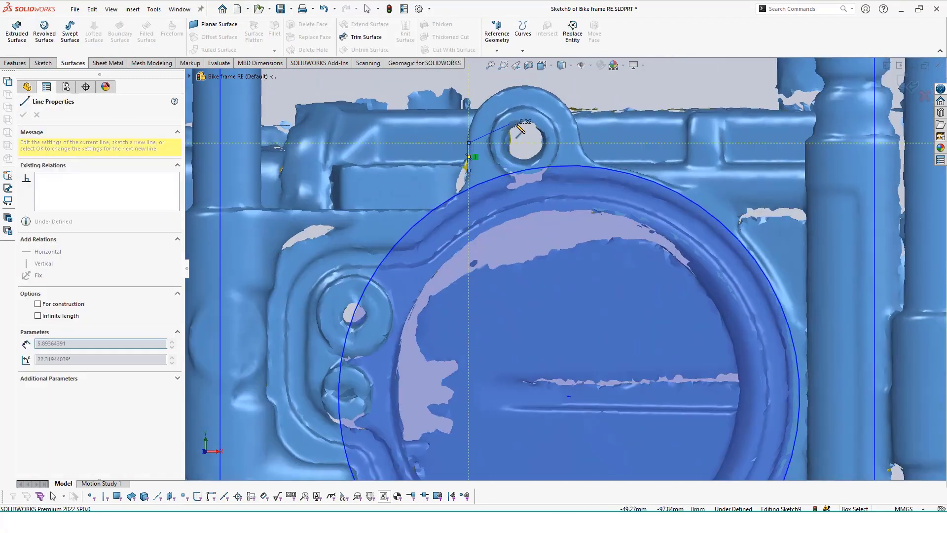
{"action": "left_click", "coordinate": [23, 115]}
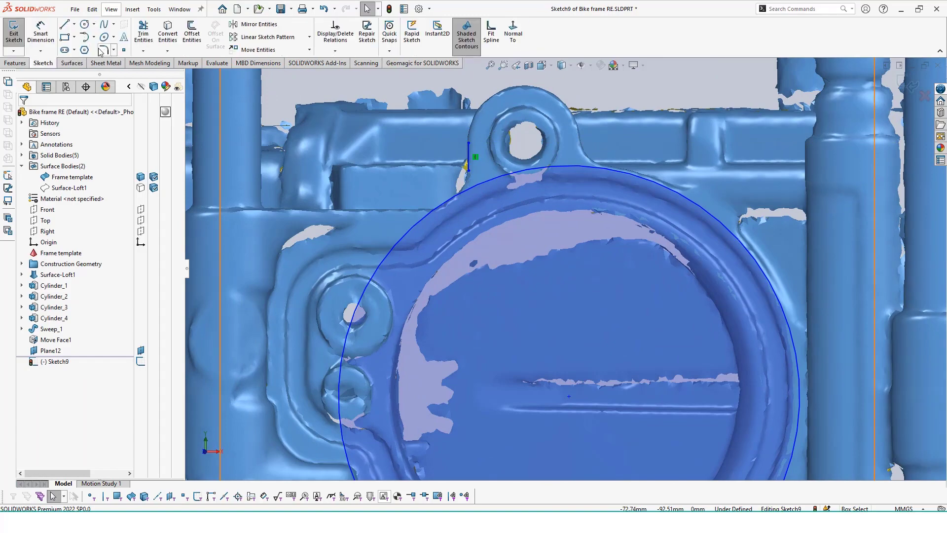
{"action": "left_click", "coordinate": [83, 22]}
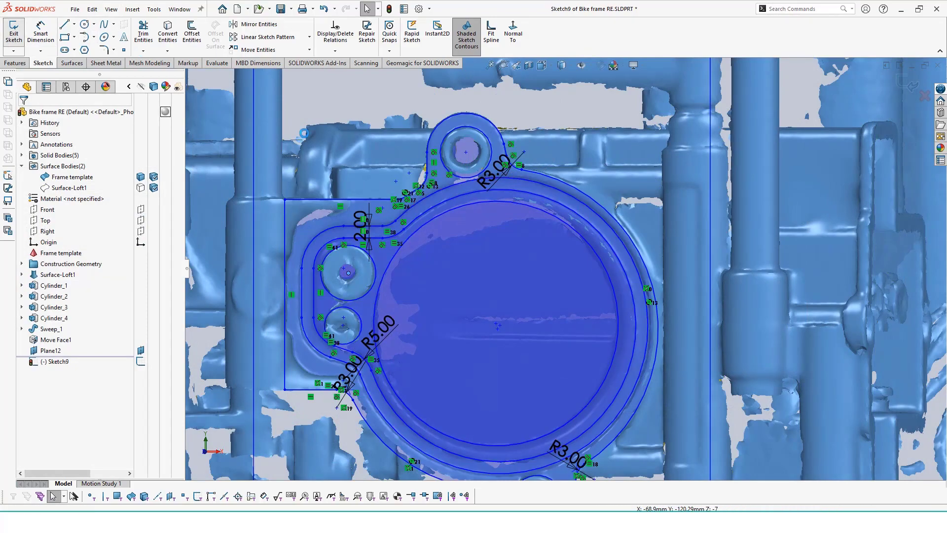
{"action": "left_click", "coordinate": [12, 31]}
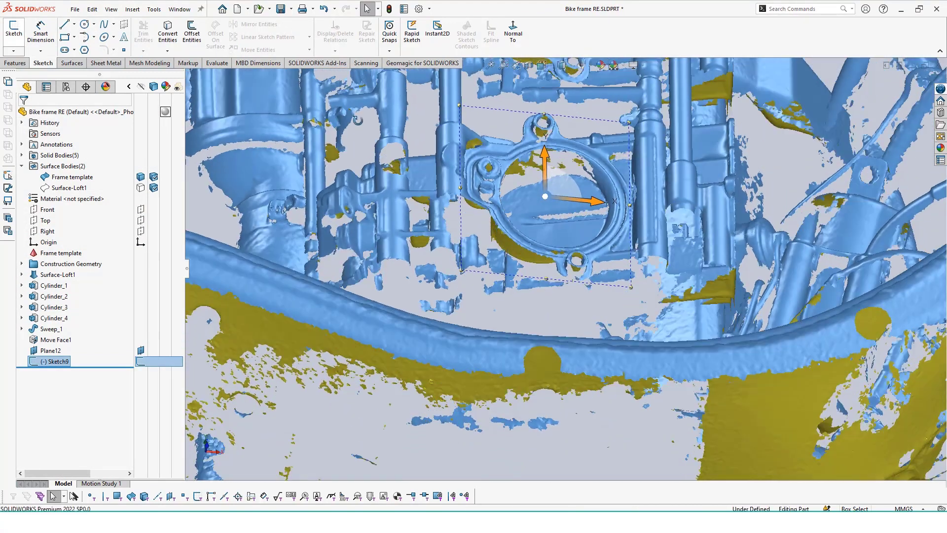
Extrude the Sketch9 mount region 5 mm into solid body Boss-Extrude3
{"action": "left_click", "coordinate": [15, 63]}
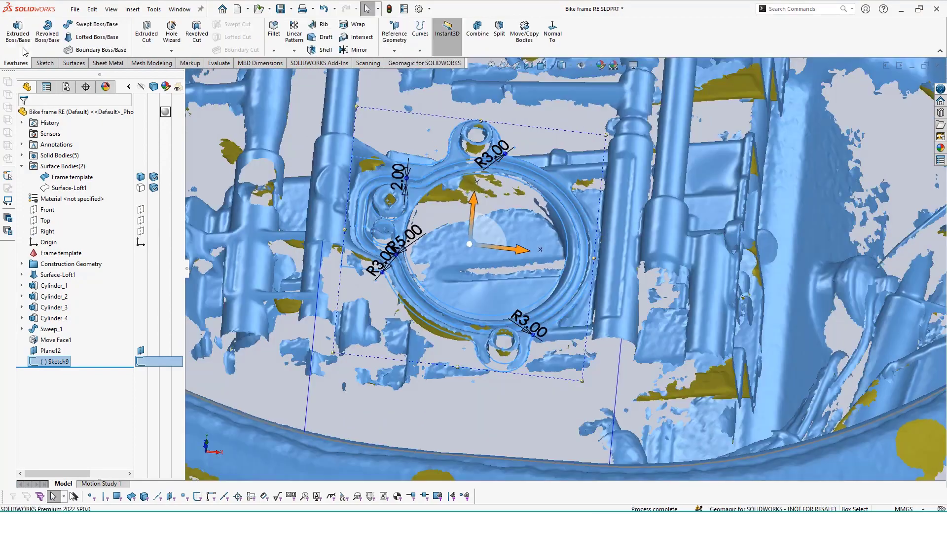
{"action": "left_click", "coordinate": [16, 29]}
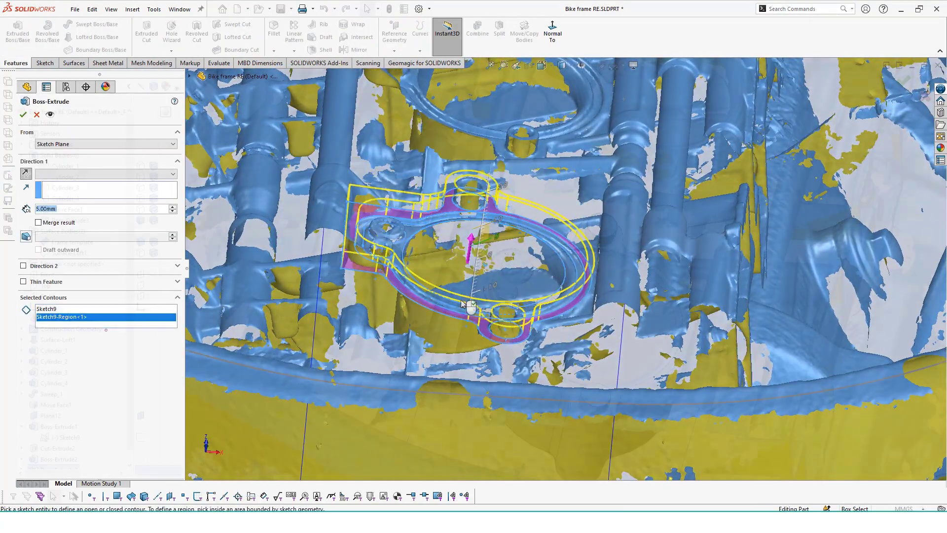
{"action": "left_click", "coordinate": [23, 114]}
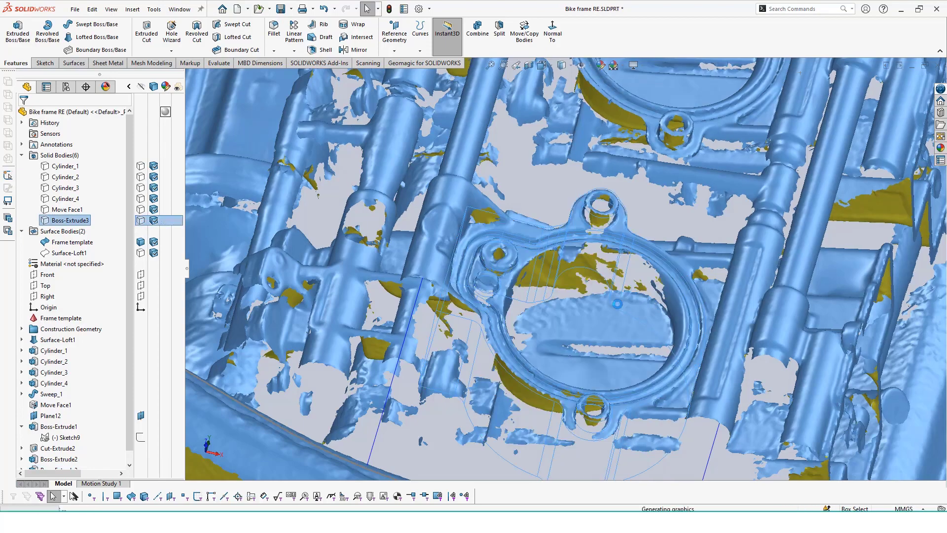
Extrude the bore circle 5.5 mm and 36 mm in Direction 2 as cylinder Boss-Extrude4
{"action": "left_click", "coordinate": [424, 63]}
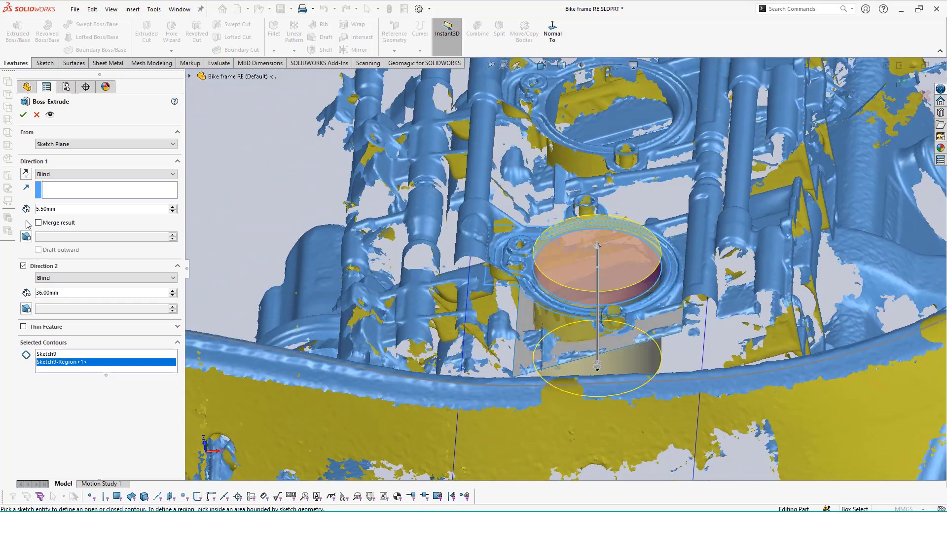
{"action": "left_click", "coordinate": [22, 115]}
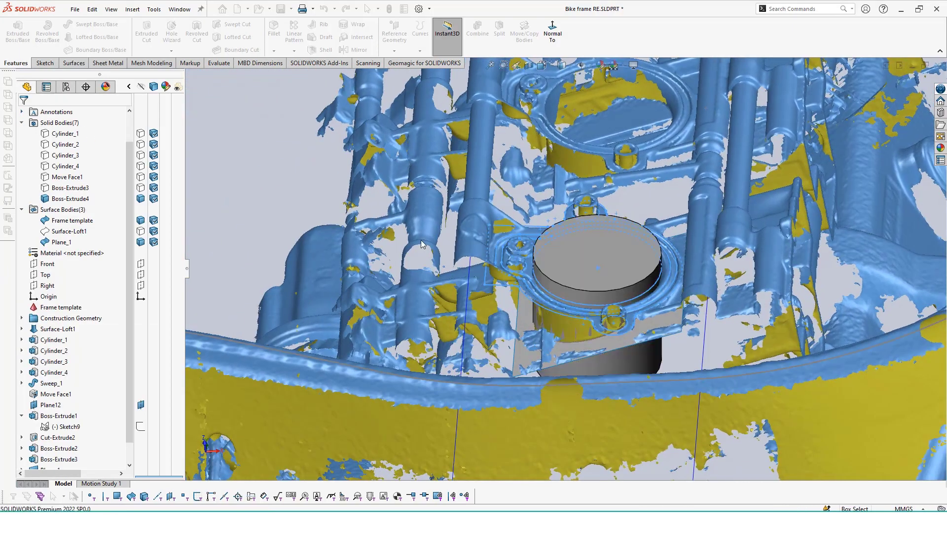
Trim the cylinder with Plane_1 using Cut With Surface and show Boss-Extrude3 again
{"action": "left_click", "coordinate": [72, 63]}
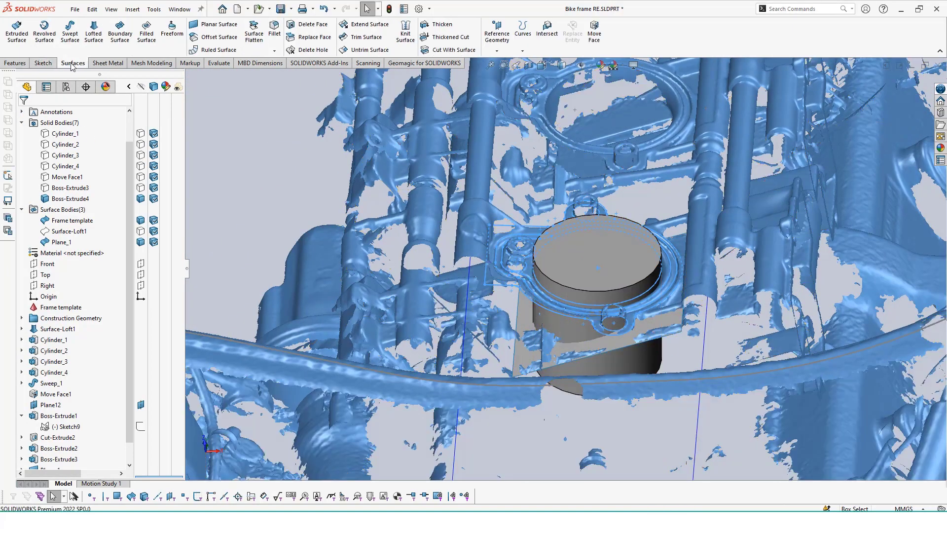
{"action": "mouse_move", "coordinate": [362, 37]}
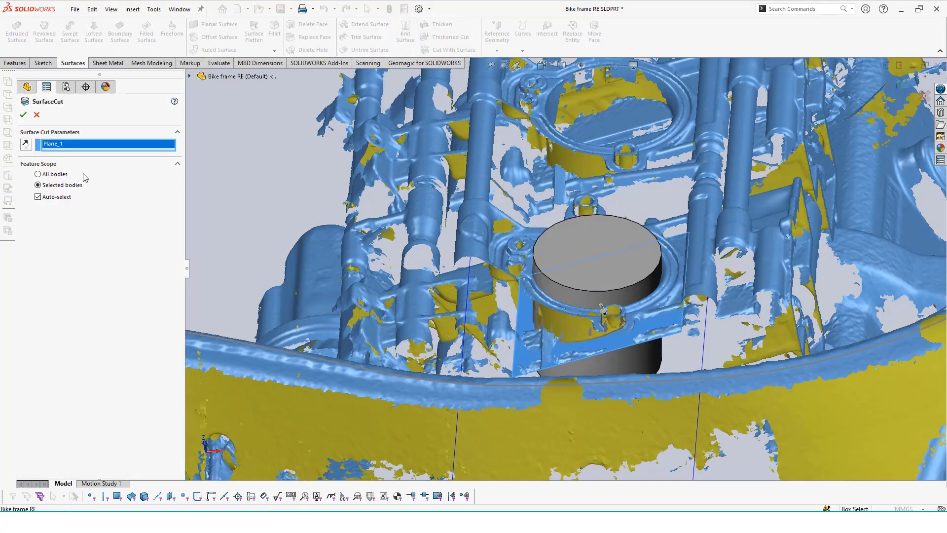
{"action": "left_click", "coordinate": [23, 115]}
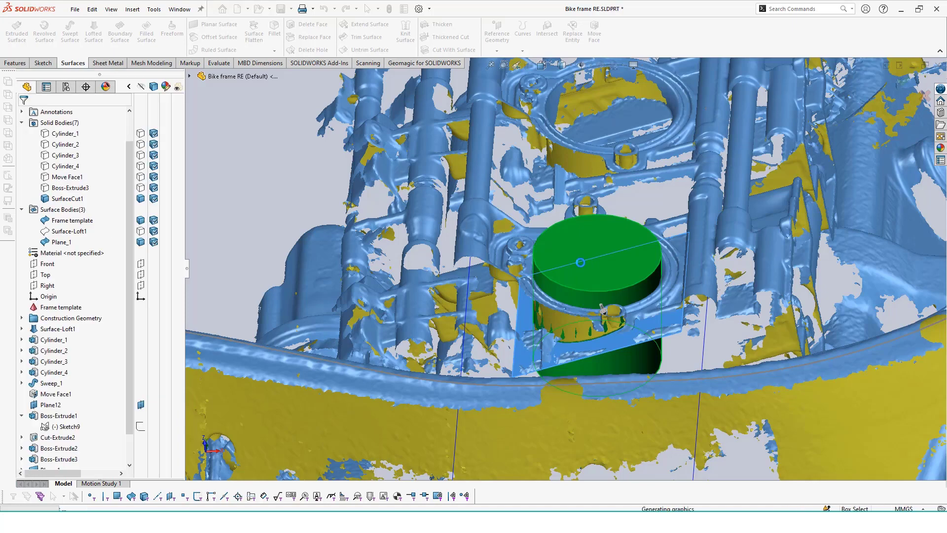
{"action": "left_click", "coordinate": [61, 242]}
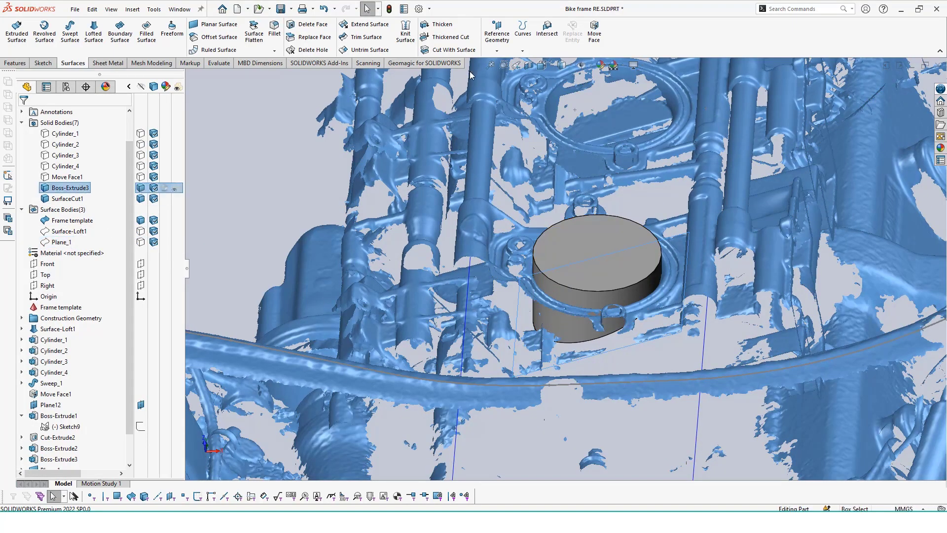
{"action": "left_click", "coordinate": [15, 63]}
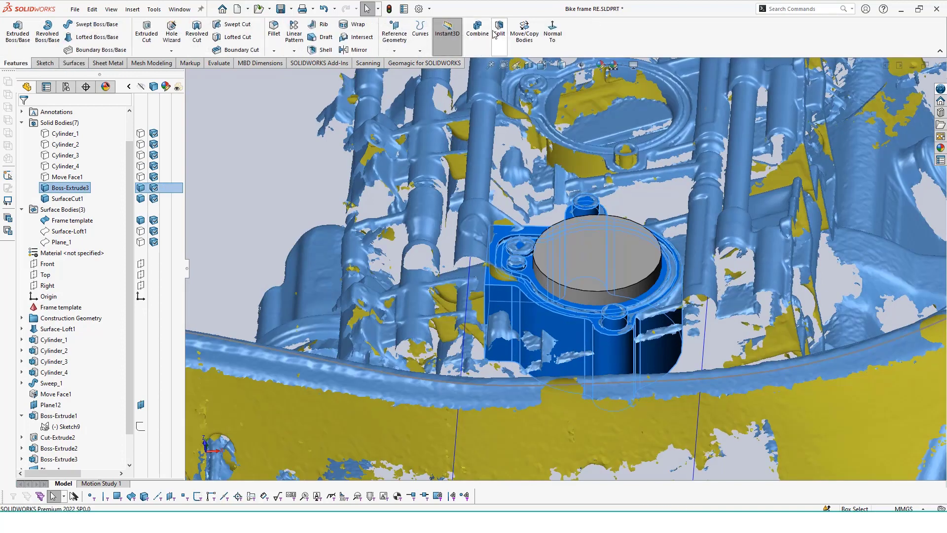
Subtract the trimmed cylinder from Boss-Extrude3, producing the bored Combine1 mount body
{"action": "left_click", "coordinate": [476, 31]}
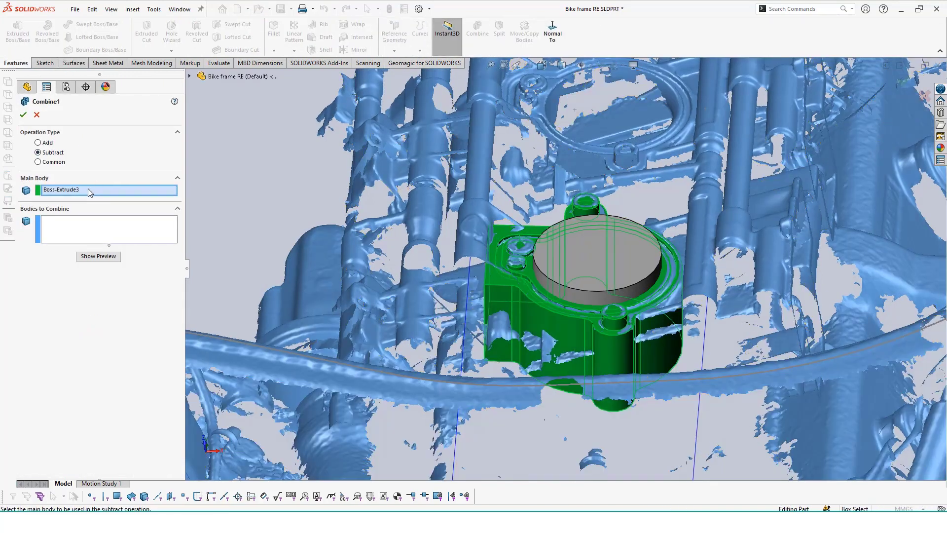
{"action": "left_click", "coordinate": [108, 228]}
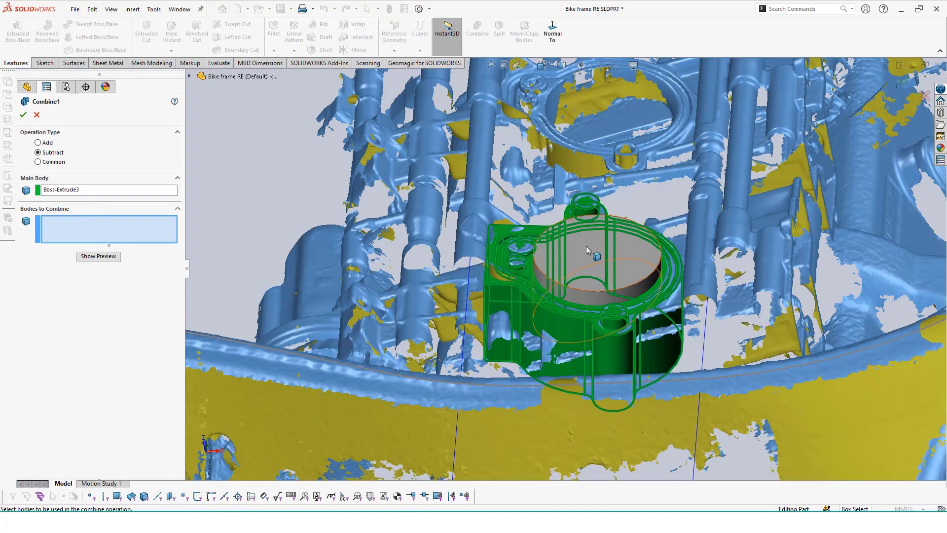
{"action": "left_click", "coordinate": [23, 114]}
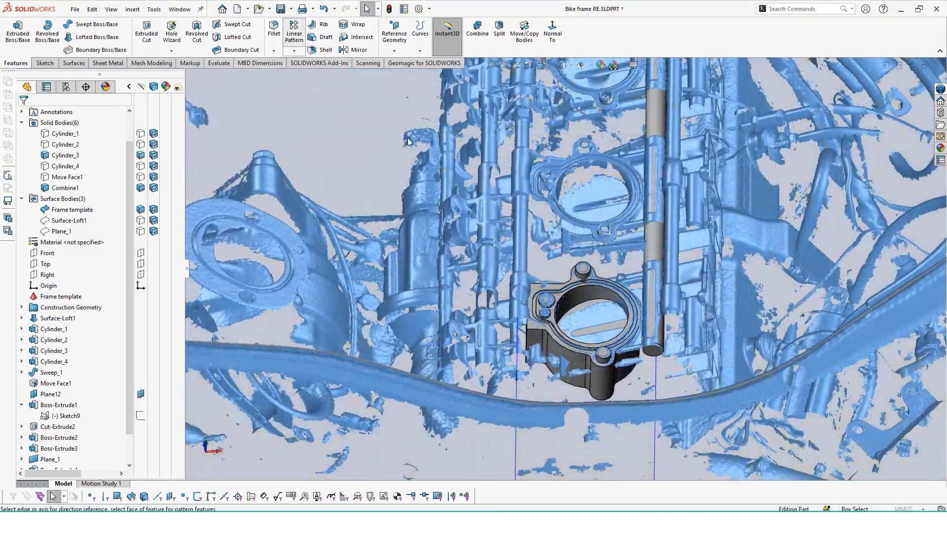
Linear-pattern the Combine1 mount at 90 mm spacing into four copies along the intake row
{"action": "left_click", "coordinate": [294, 33]}
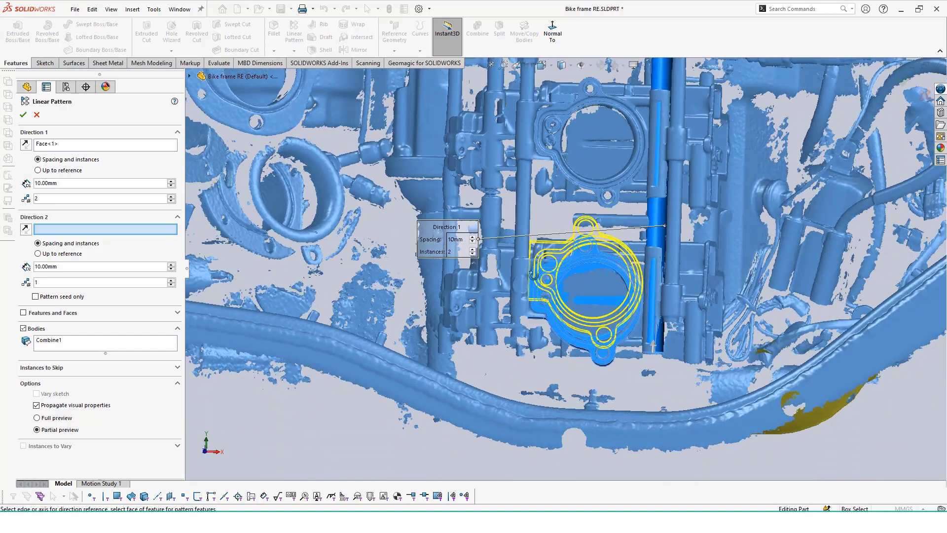
{"action": "left_click", "coordinate": [171, 181]}
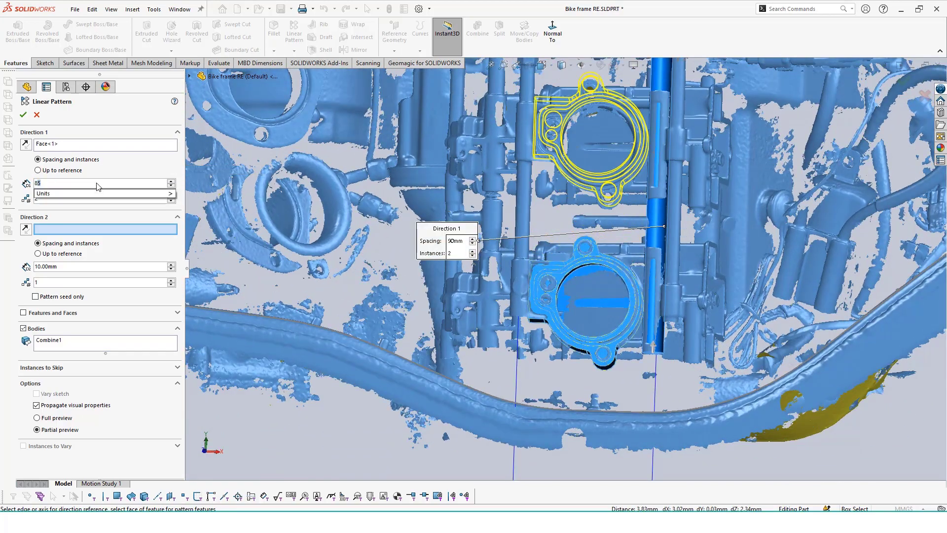
{"action": "left_click", "coordinate": [23, 115]}
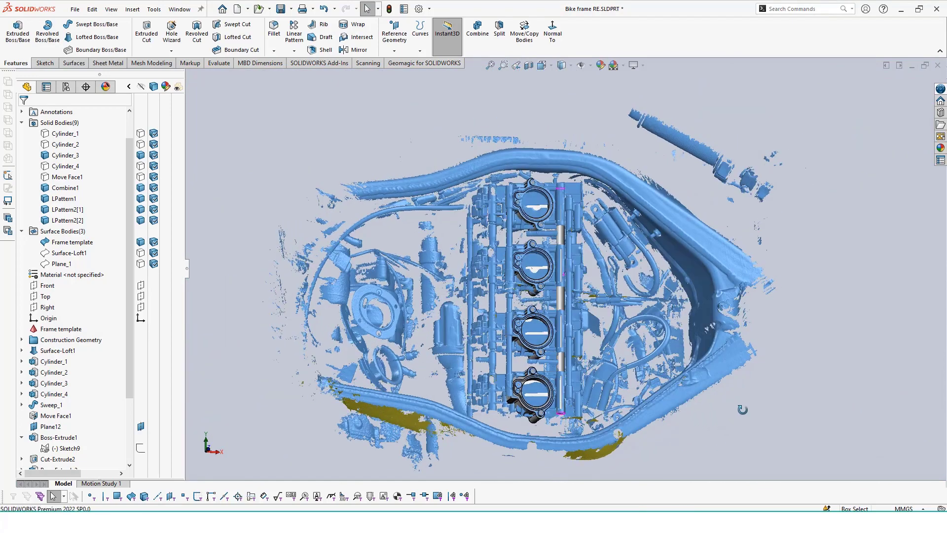
Show Cylinder_4 and Cylinder_2, review bodies with the frame scan hidden, then start a new part
{"action": "left_click", "coordinate": [66, 166]}
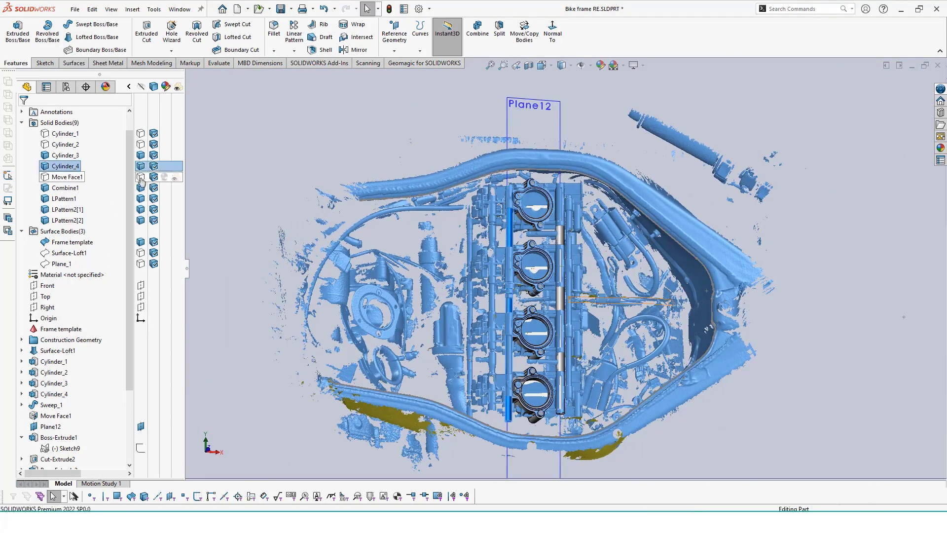
{"action": "left_click", "coordinate": [65, 144]}
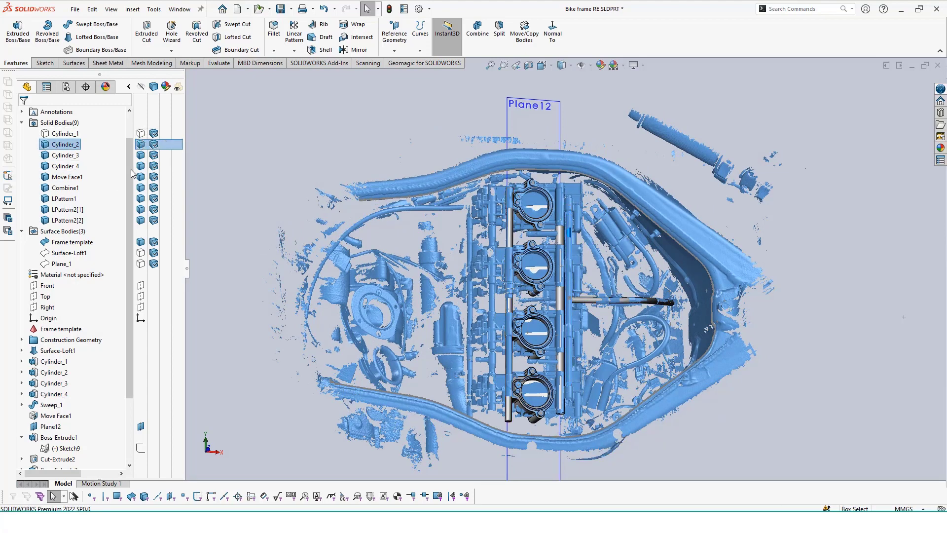
{"action": "left_click", "coordinate": [70, 252]}
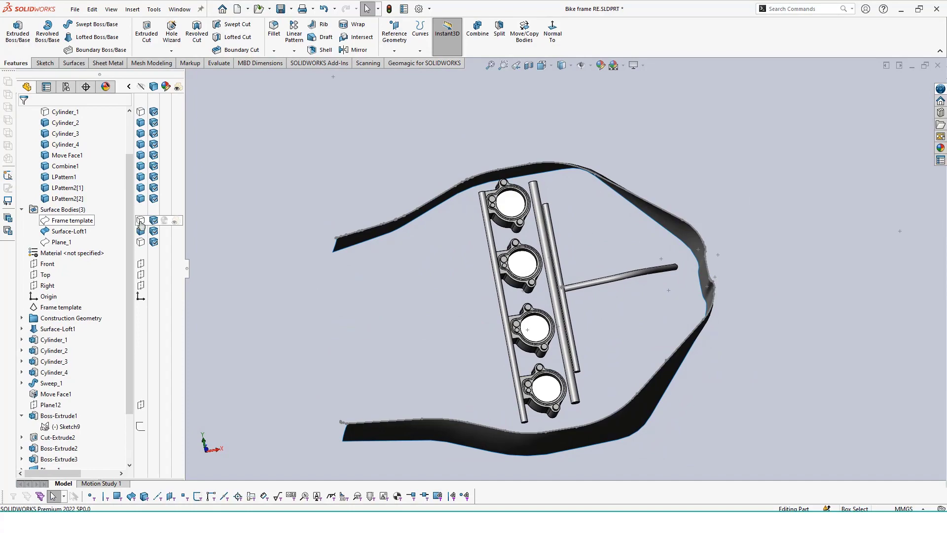
{"action": "left_click", "coordinate": [72, 220]}
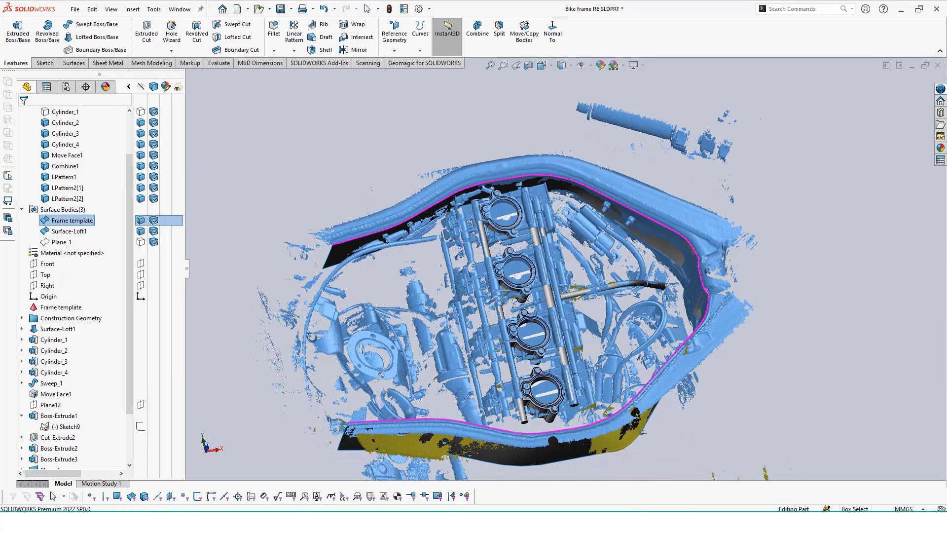
{"action": "left_click", "coordinate": [131, 9]}
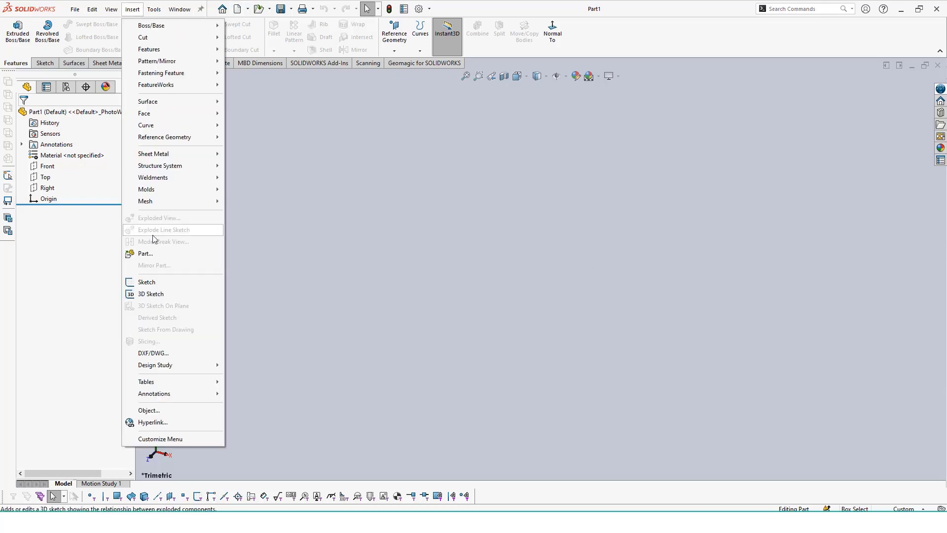
Insert the Bike frame RE part at the origin of Part1 and return to its window
{"action": "left_click", "coordinate": [146, 253]}
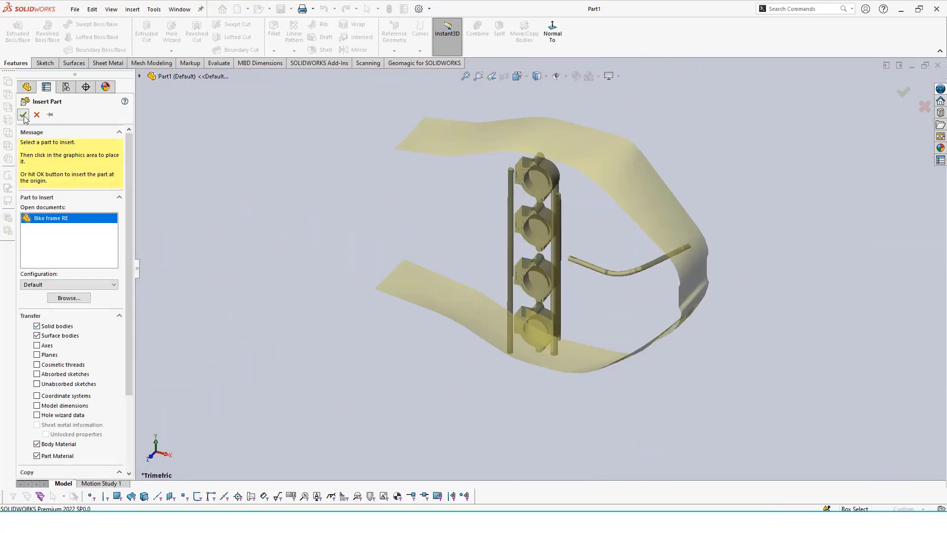
{"action": "left_click", "coordinate": [22, 114]}
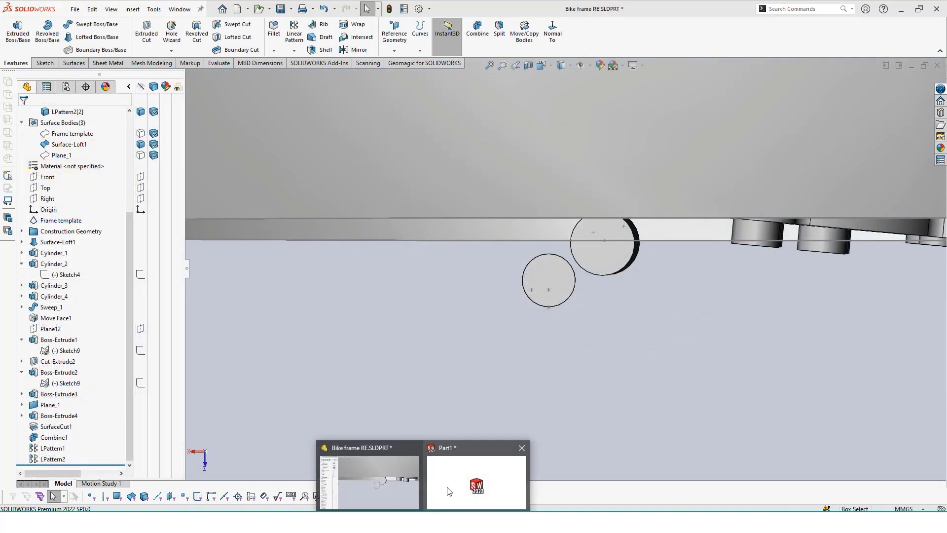
{"action": "left_click", "coordinate": [475, 484]}
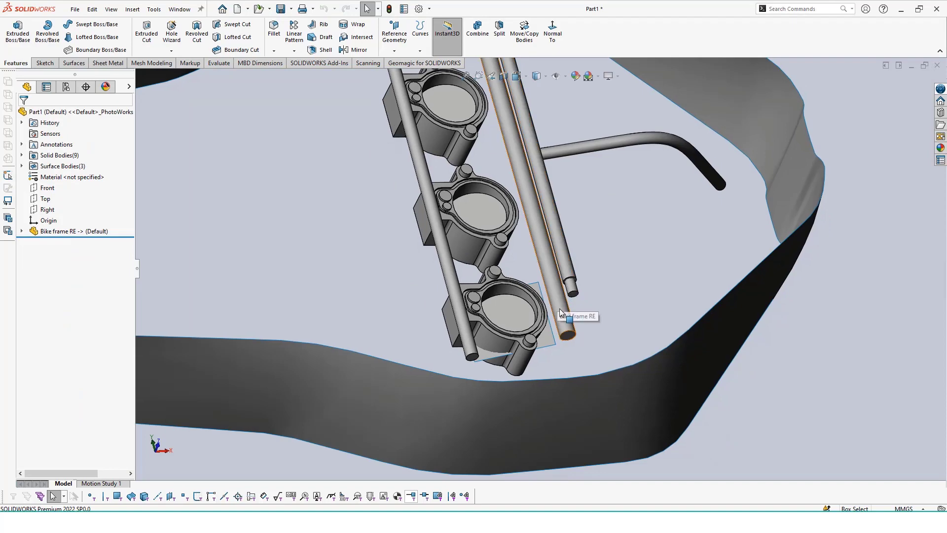